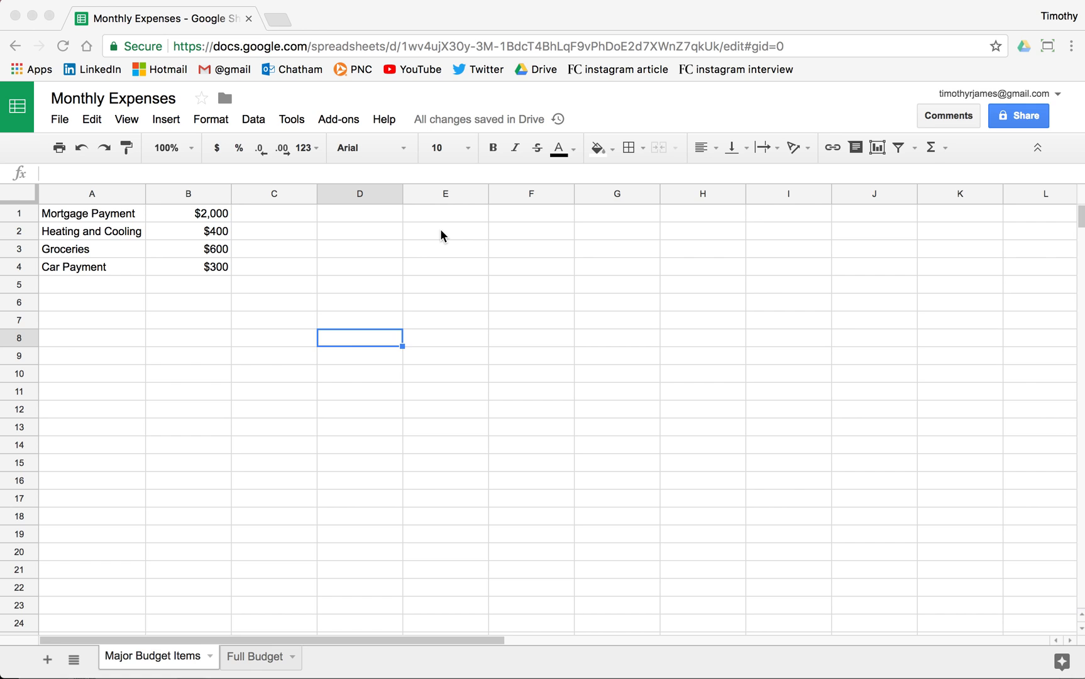
mouse_move(500, 244)
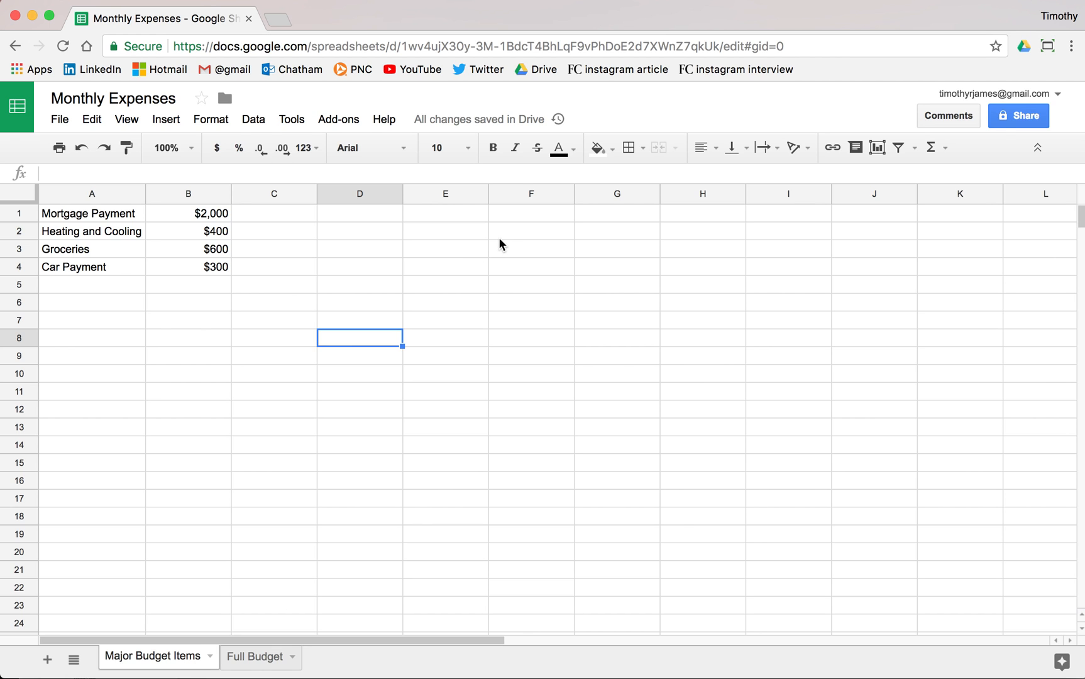
Select the four expense names and amounts in A1:B4 as chart data
click(91, 214)
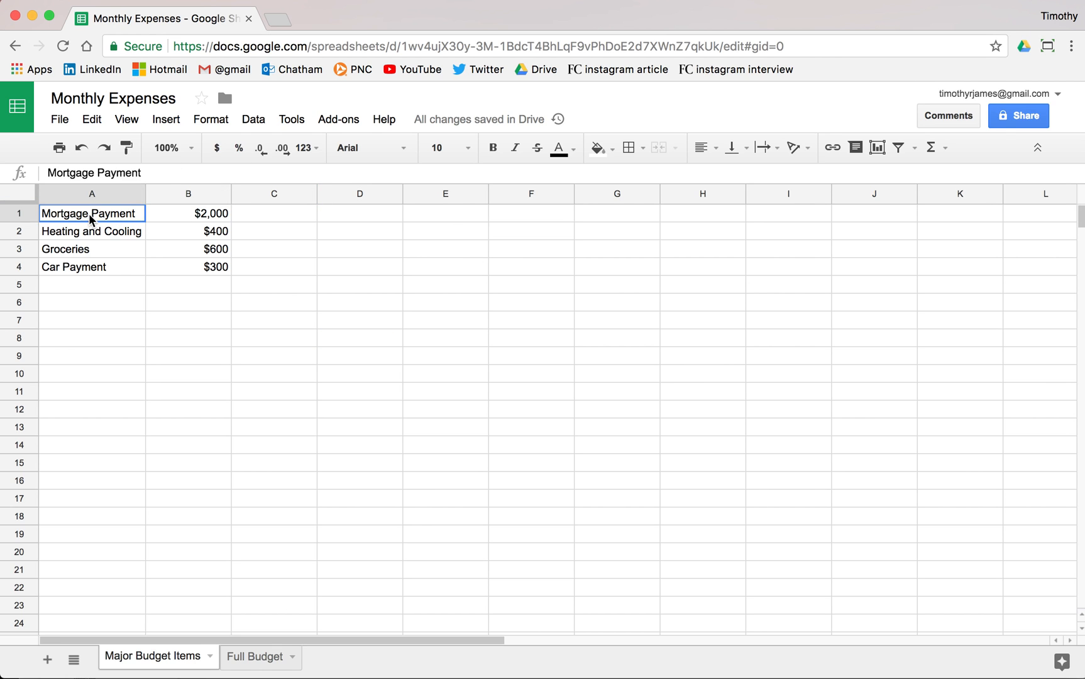
drag(88, 214, 217, 266)
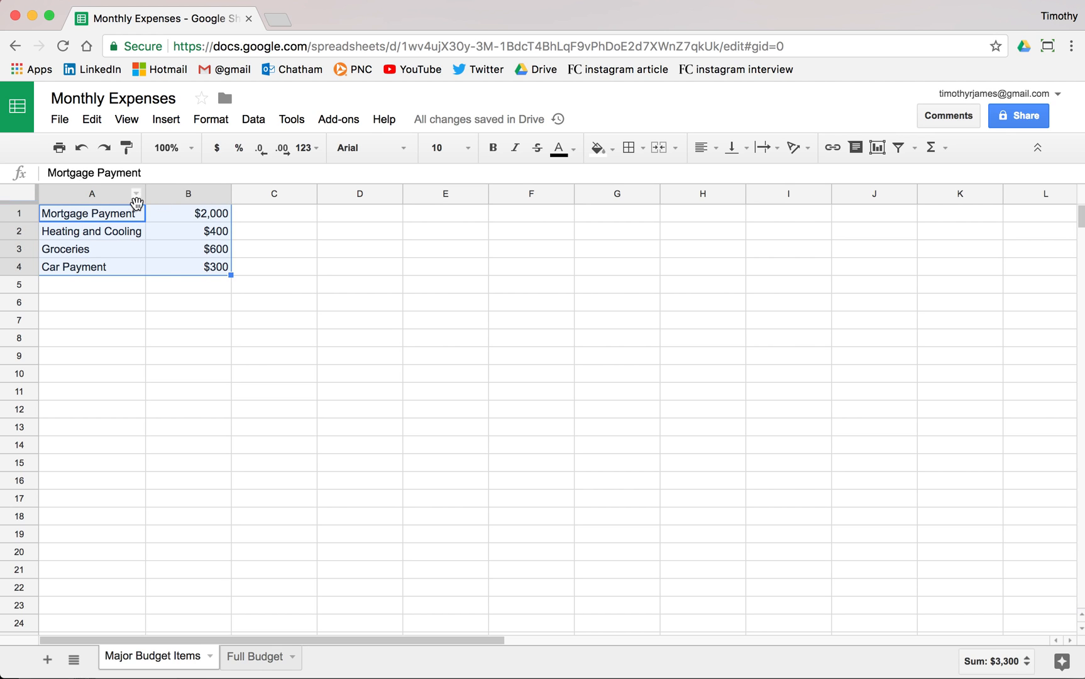
mouse_move(118, 202)
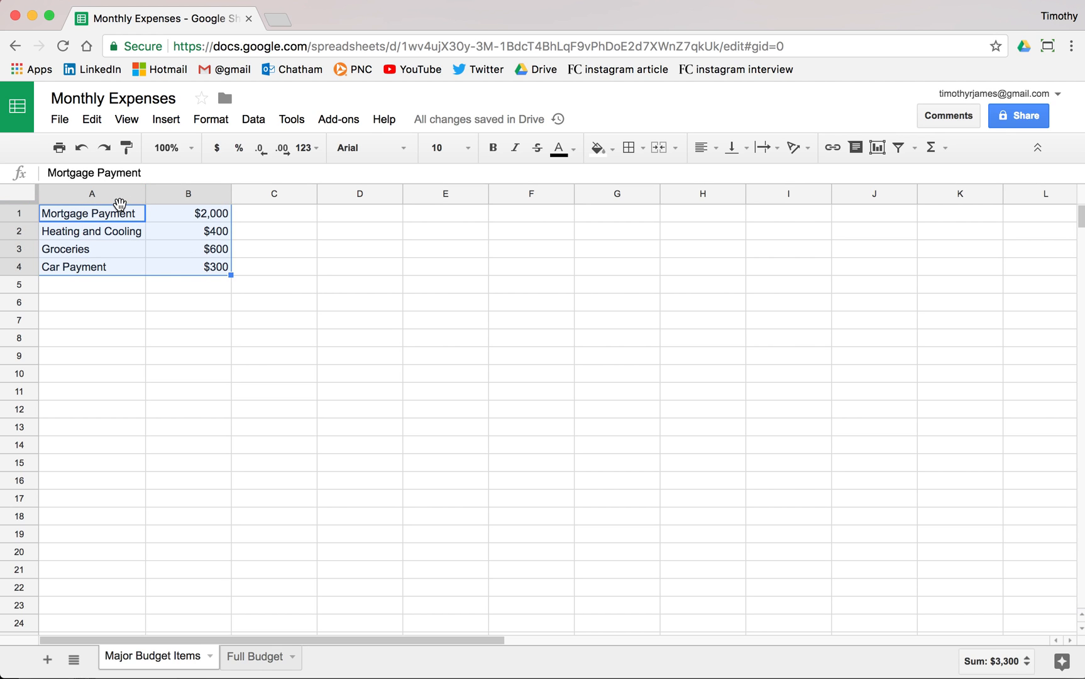
Insert a chart of the selected expenses and change its type from Column to Pie
click(166, 119)
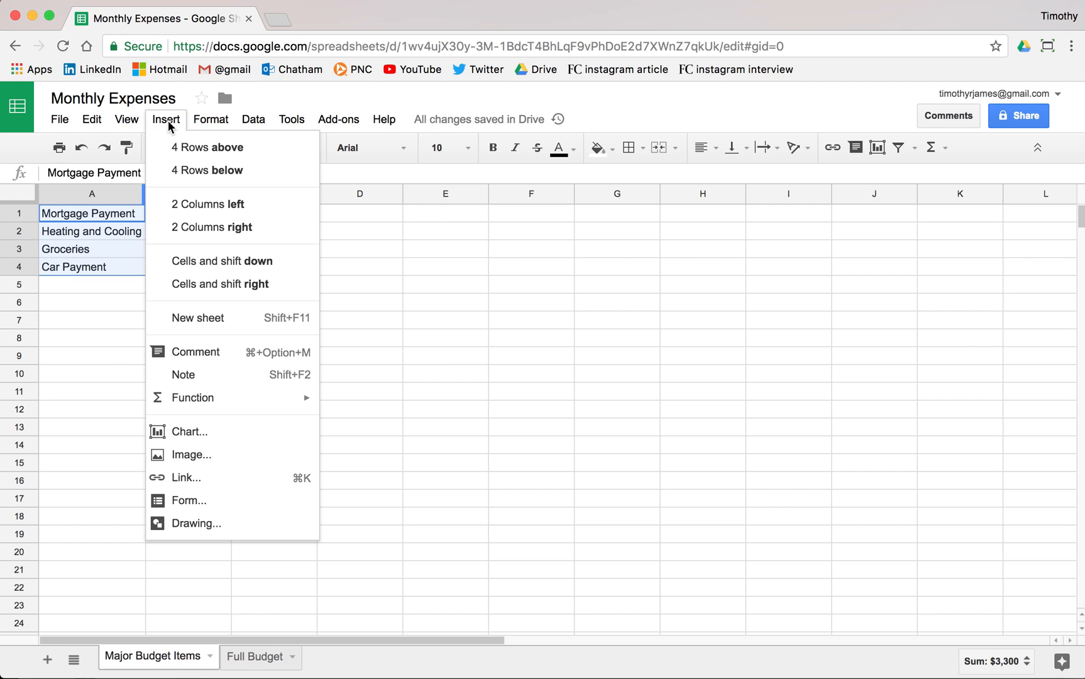
mouse_move(189, 431)
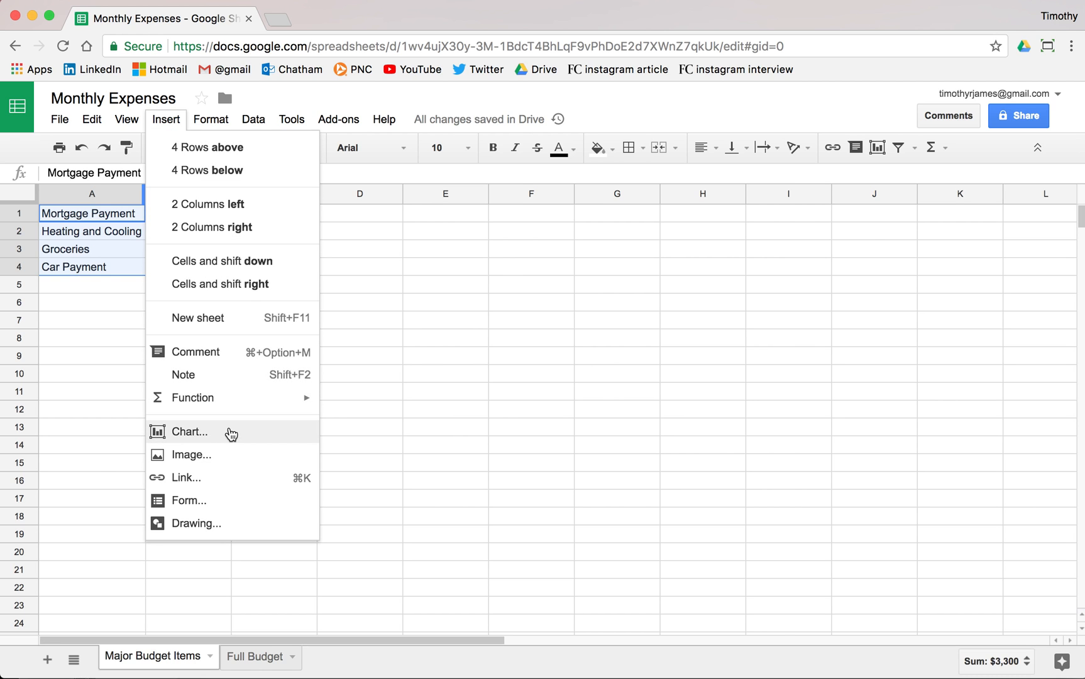
click(189, 431)
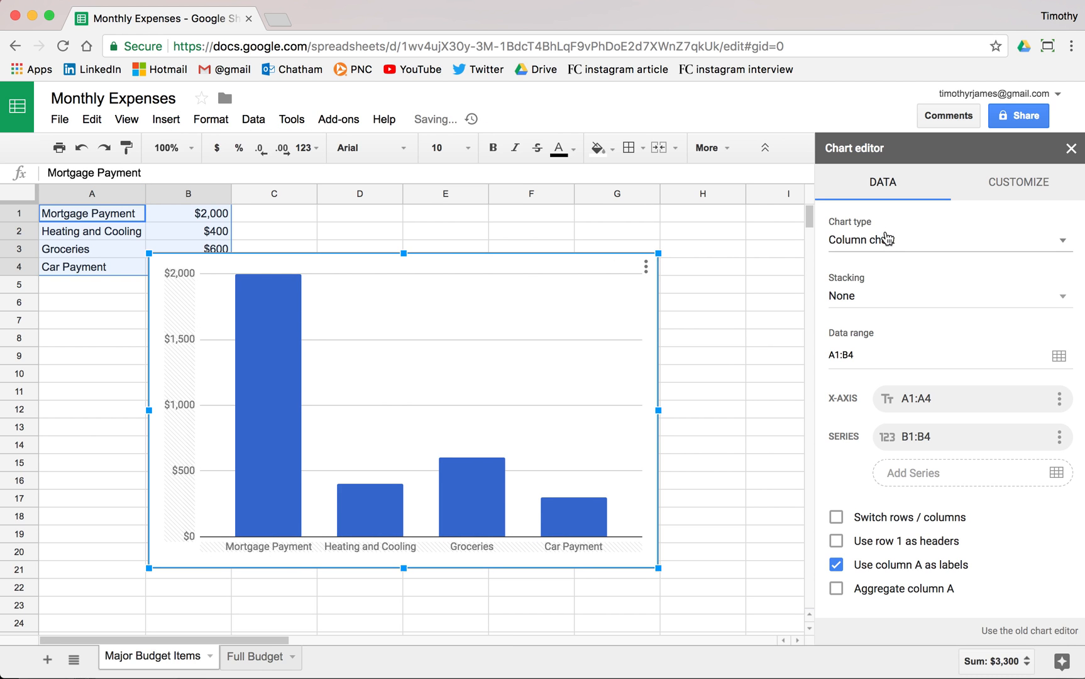
click(947, 239)
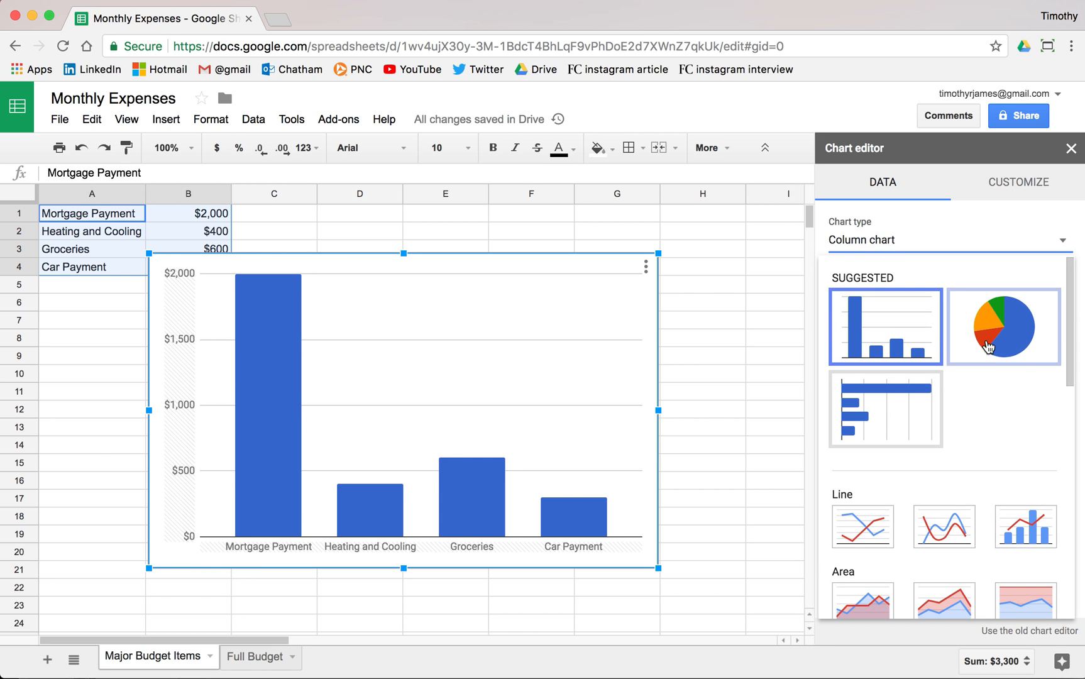
click(1001, 326)
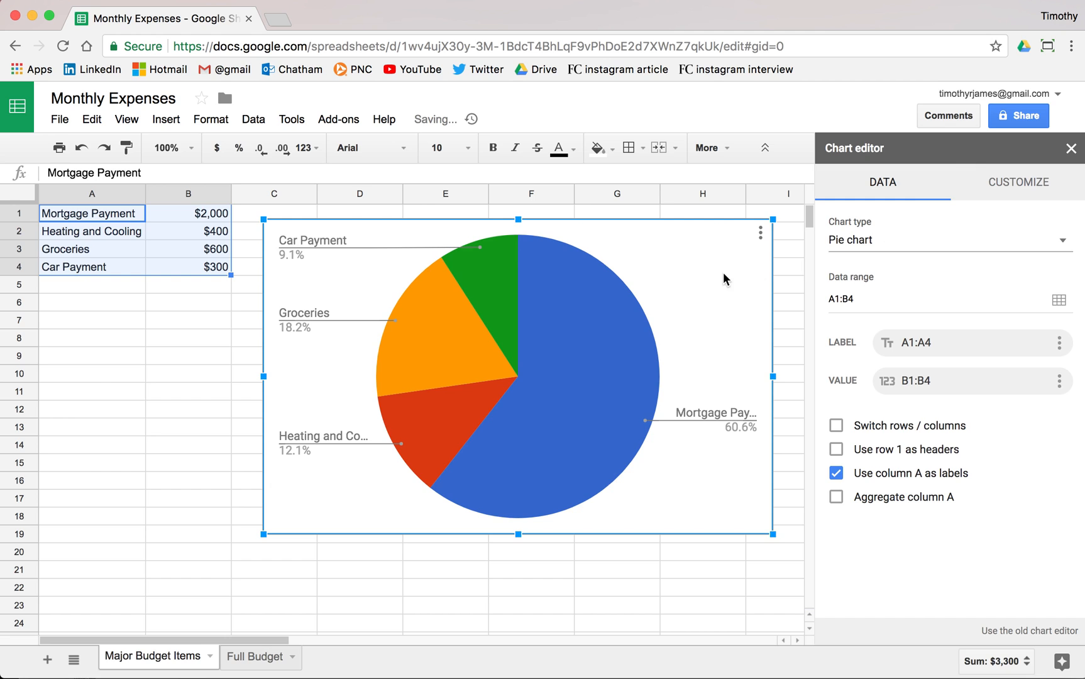
mouse_move(747, 279)
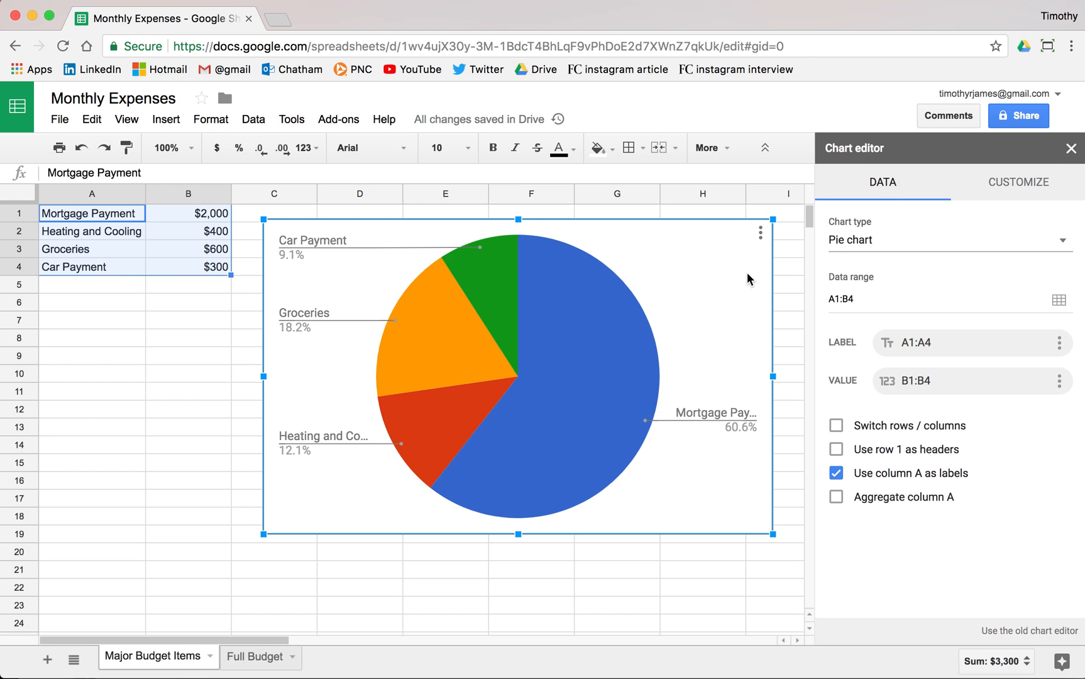
mouse_move(303, 281)
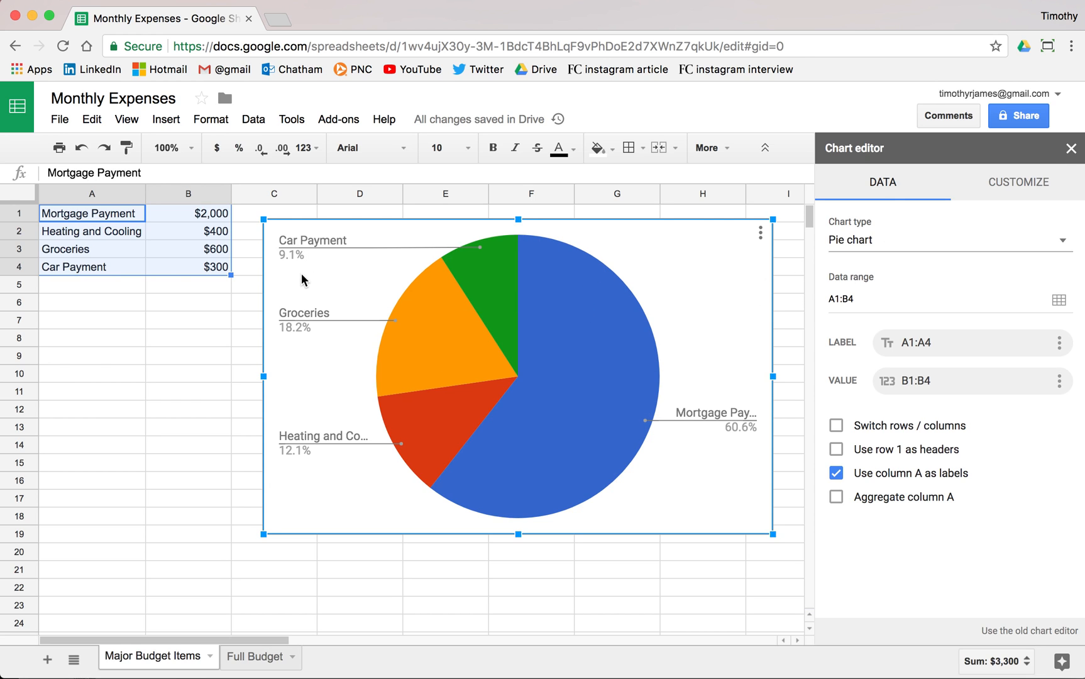
mouse_move(279, 332)
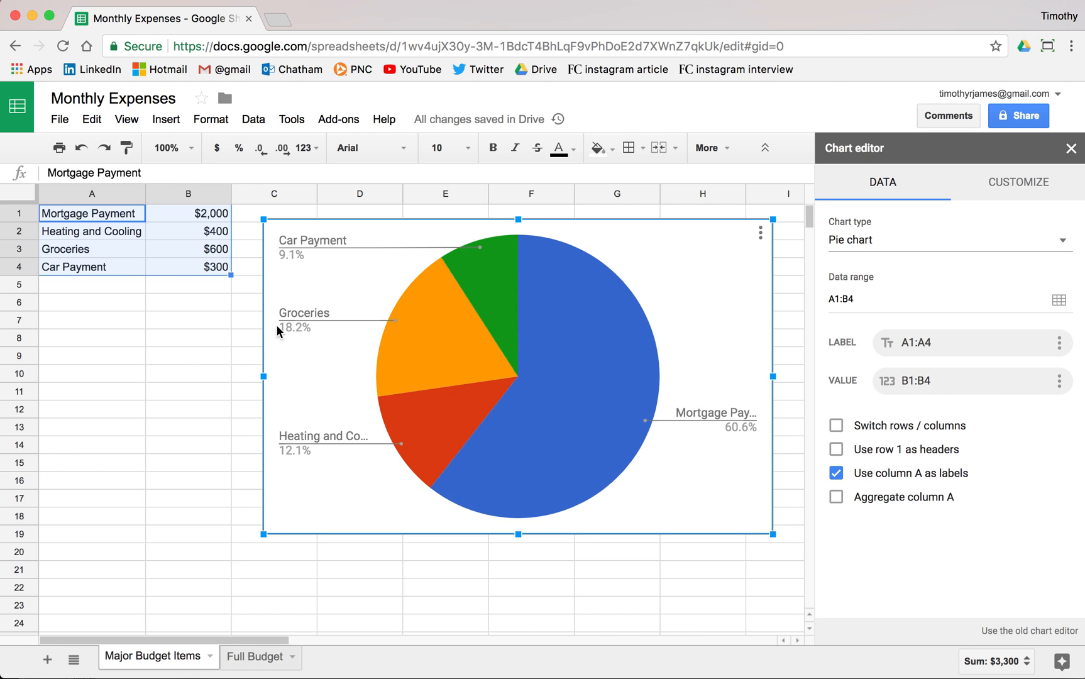
mouse_move(396, 338)
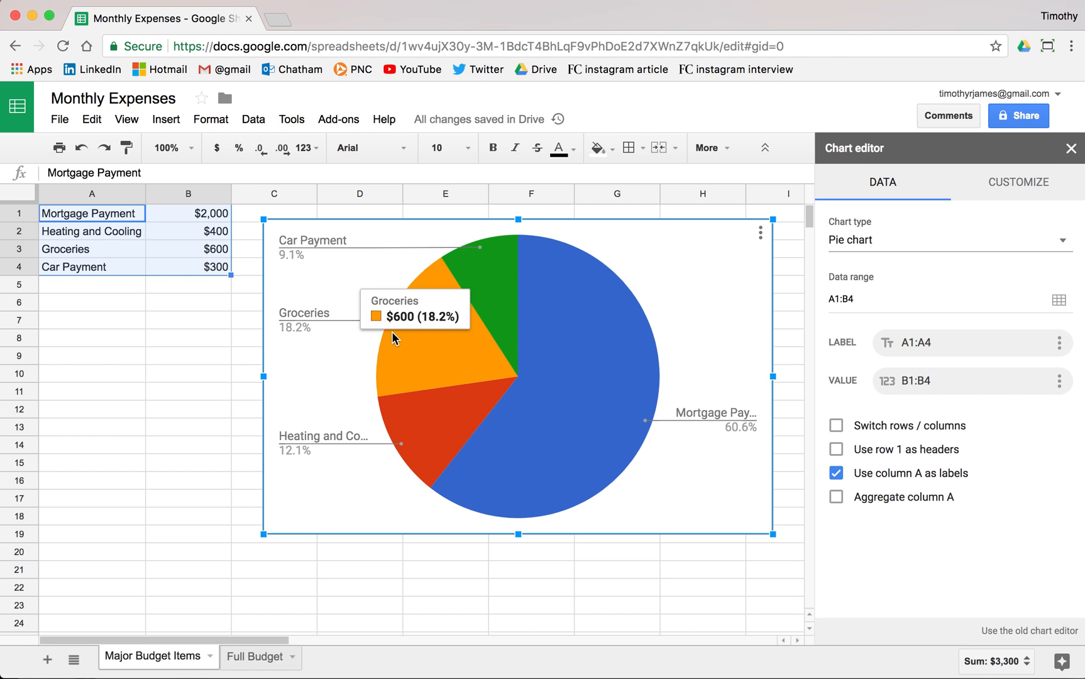
mouse_move(335, 312)
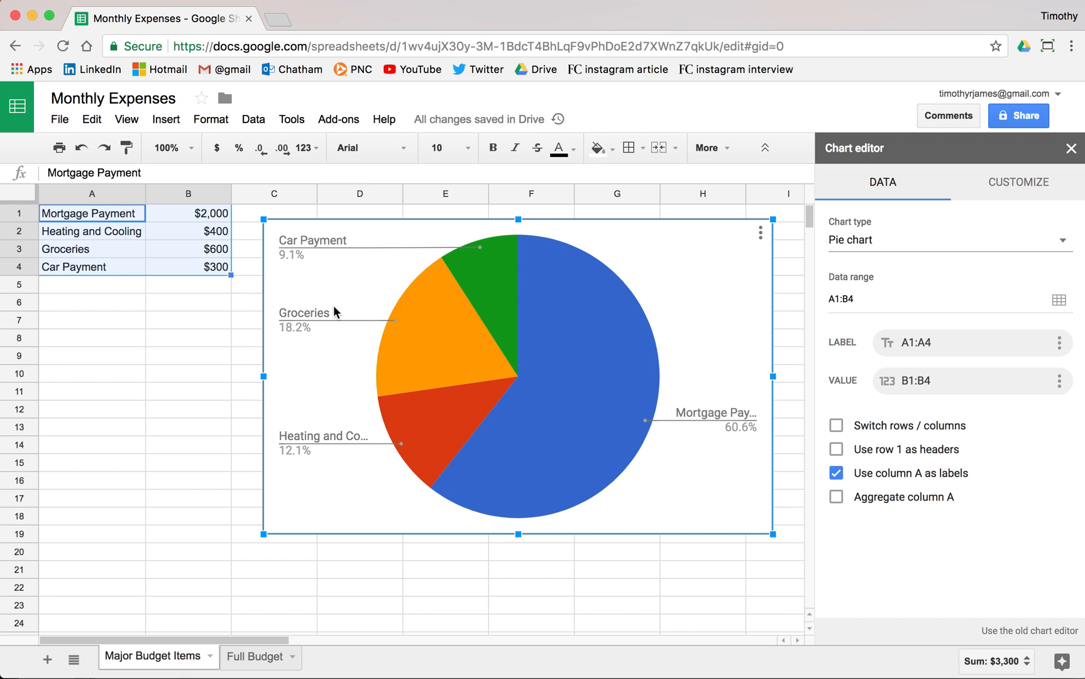
mouse_move(721, 321)
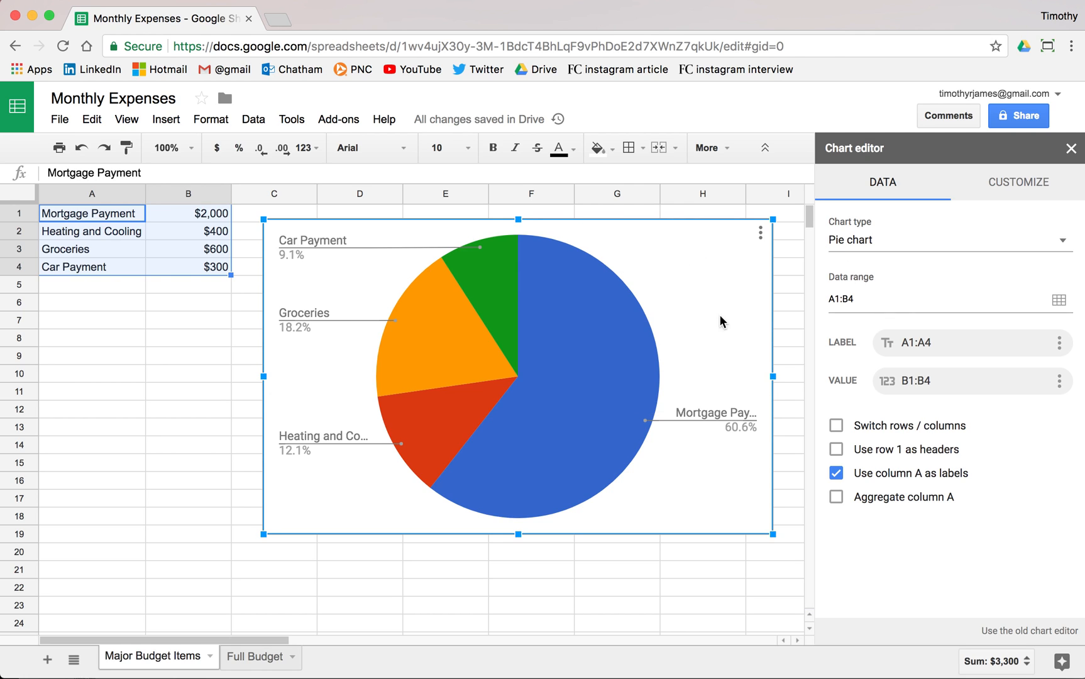
Under Customize > Series, colour the Mortgage Payment slice yellow
click(1018, 182)
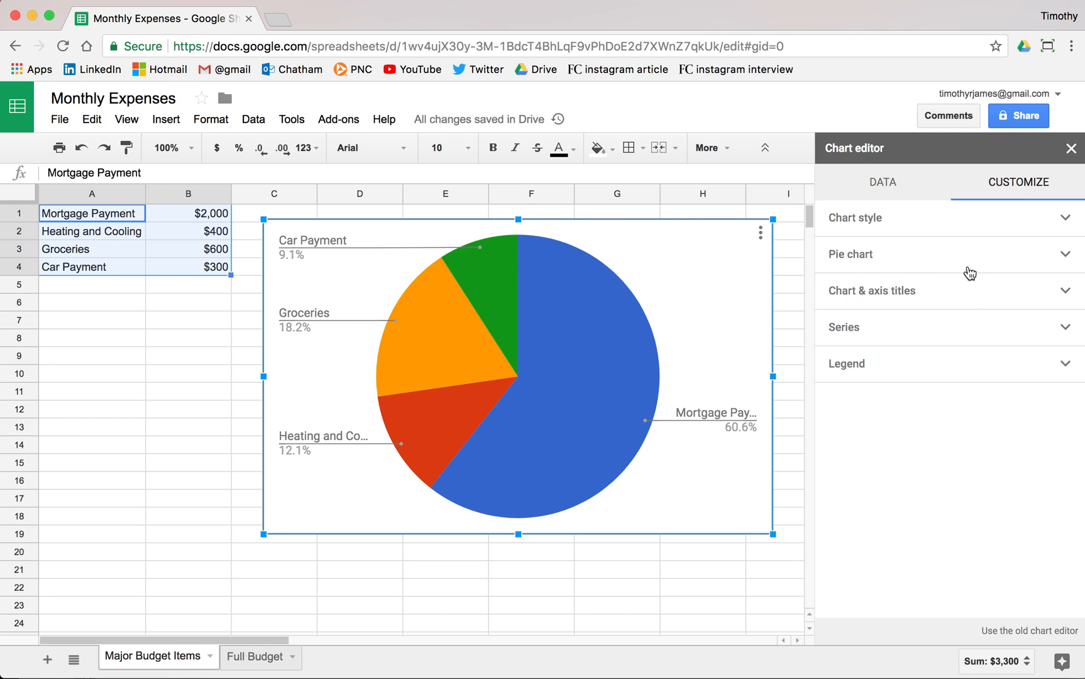
click(850, 253)
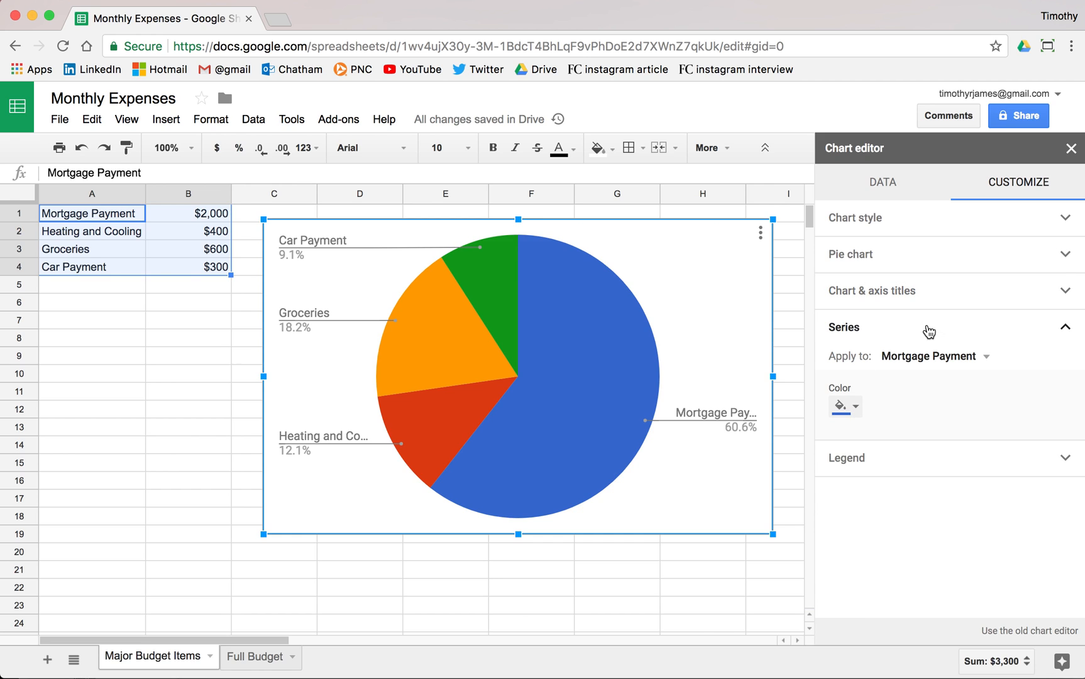
click(839, 406)
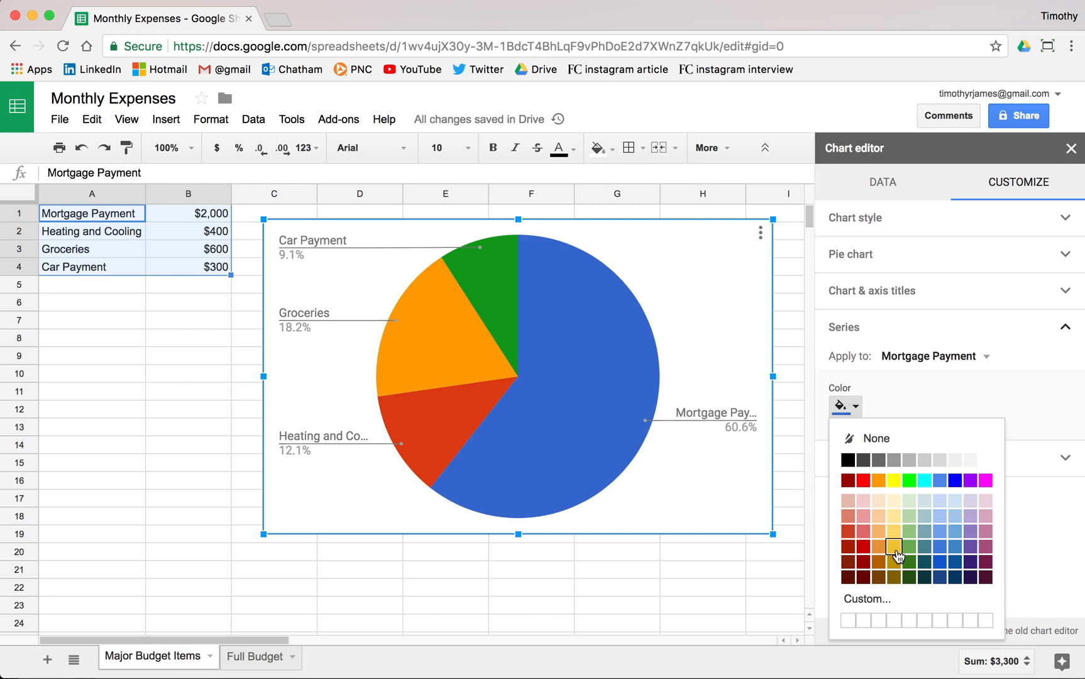
click(893, 550)
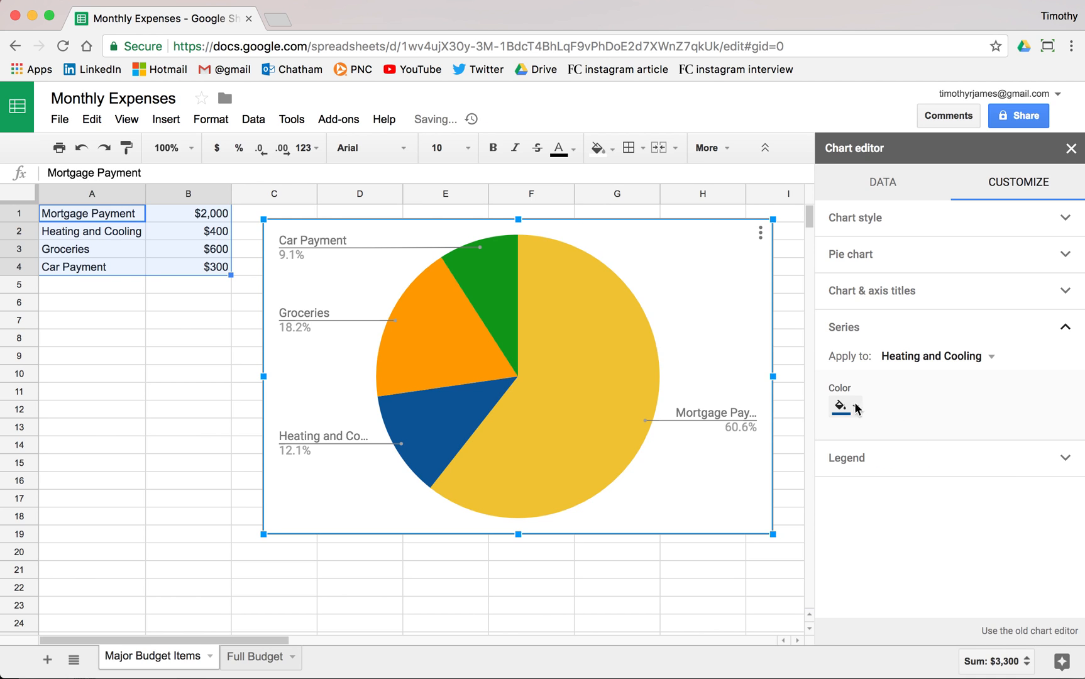
Colour the Groceries slice dark green
click(937, 356)
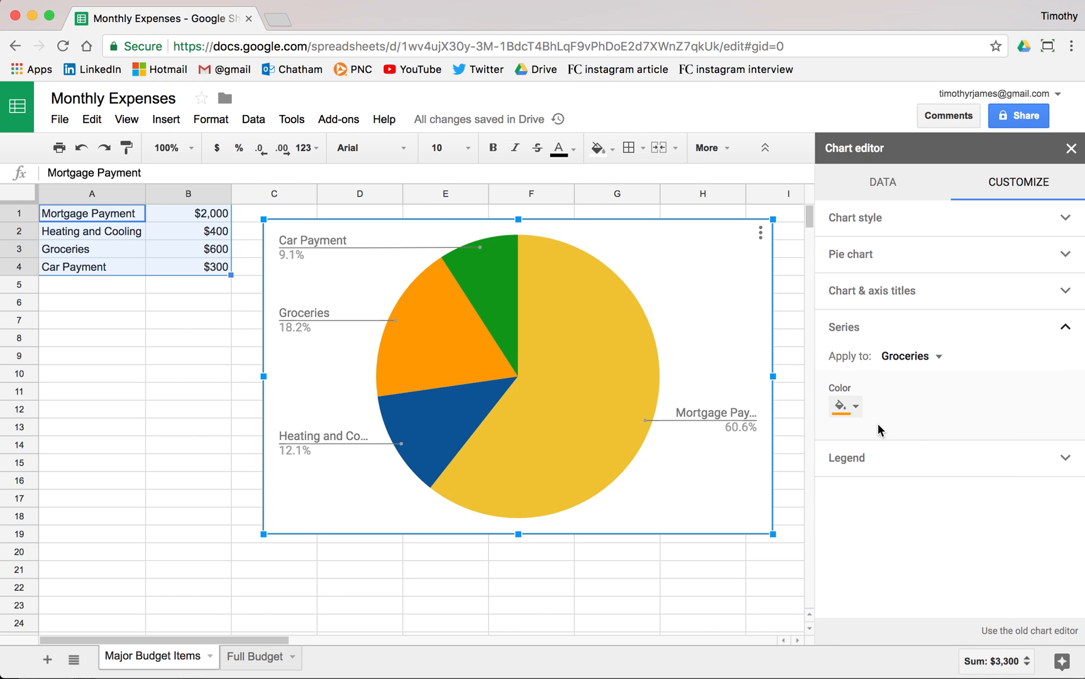
click(839, 406)
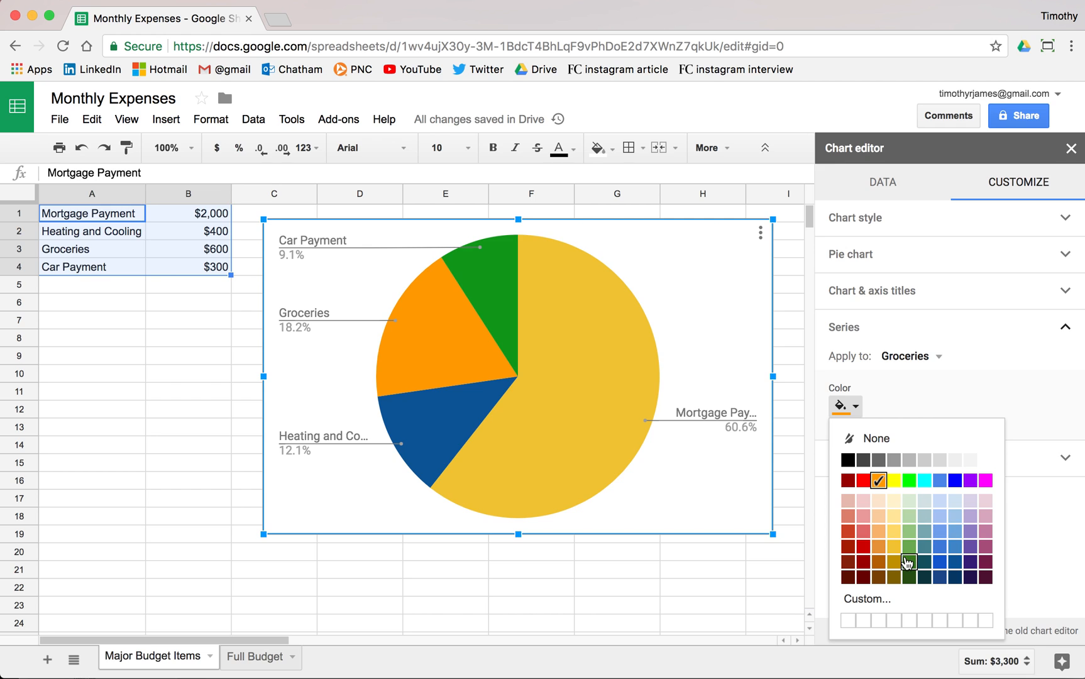
click(911, 561)
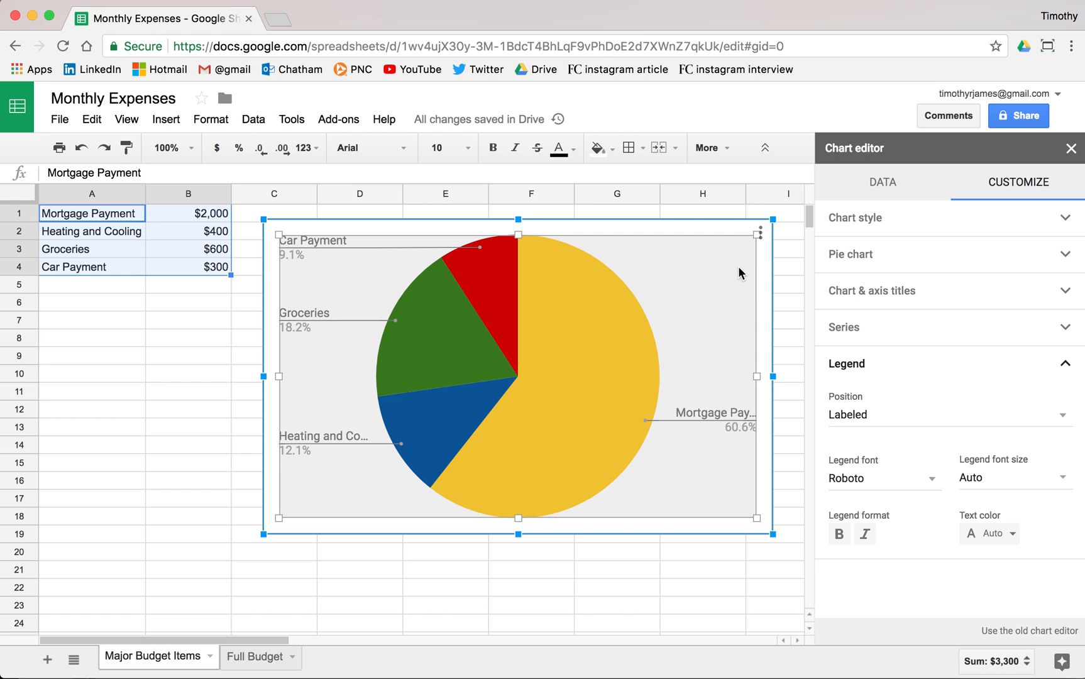
mouse_move(637, 319)
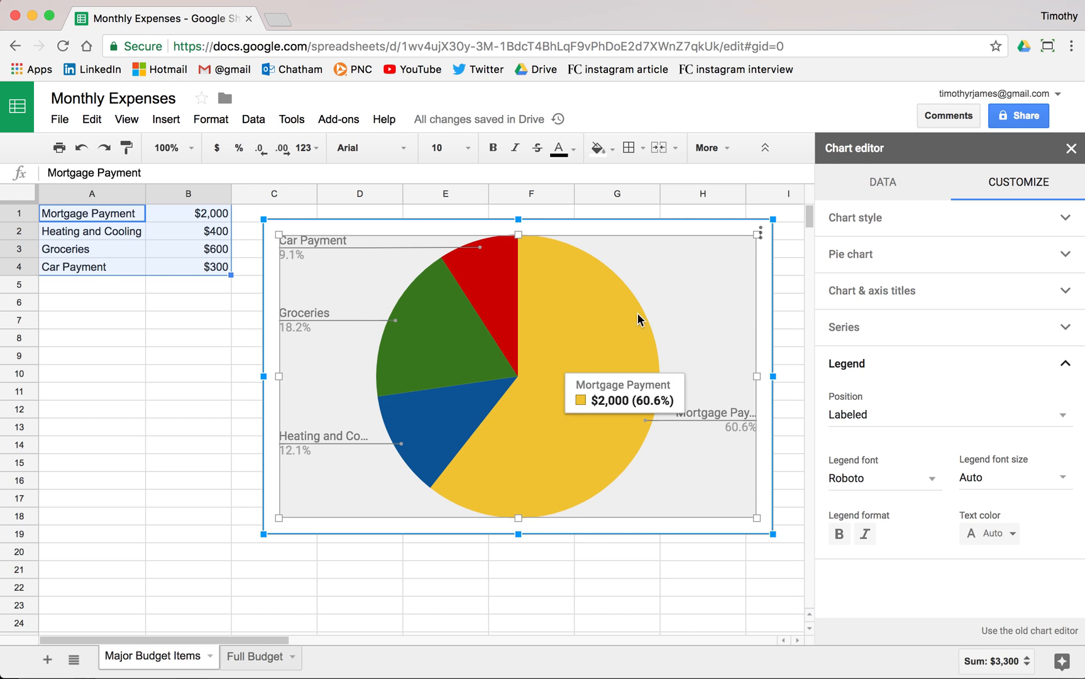
mouse_move(765, 284)
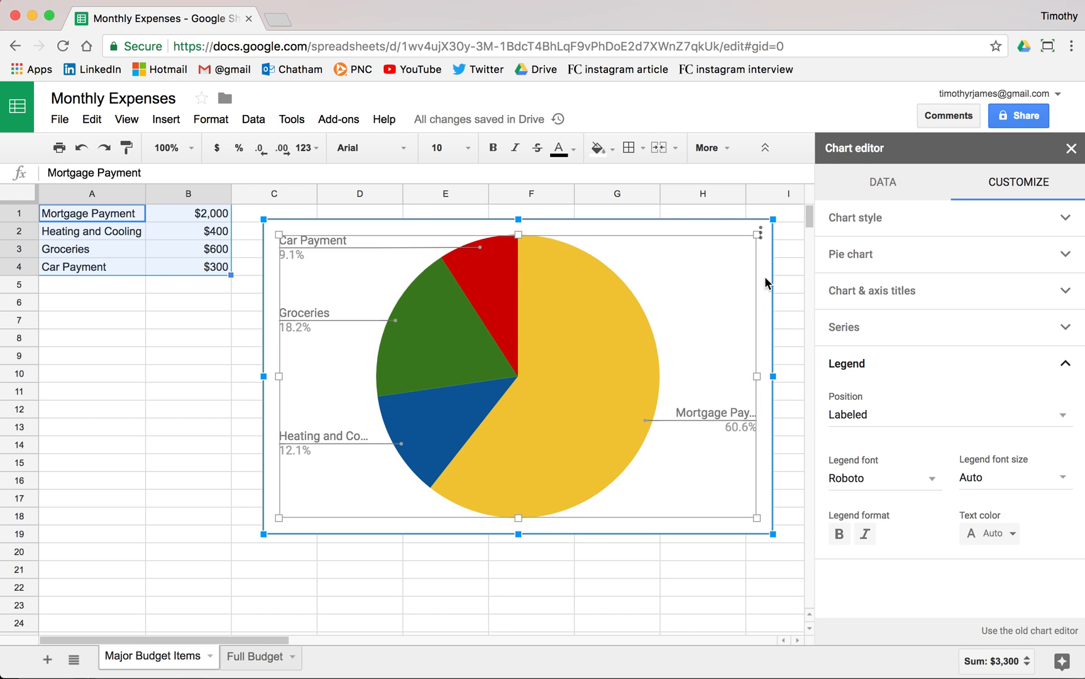
Try a 25% donut hole, return to 0%, and set Slice label to Value (dollar amounts)
click(871, 291)
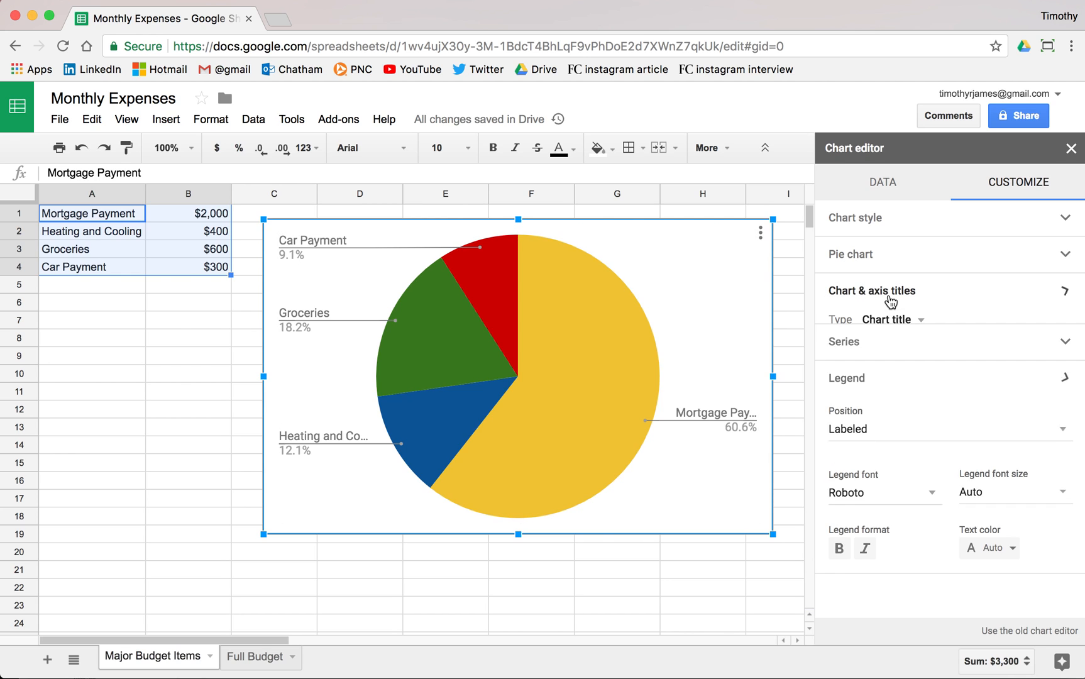
click(871, 290)
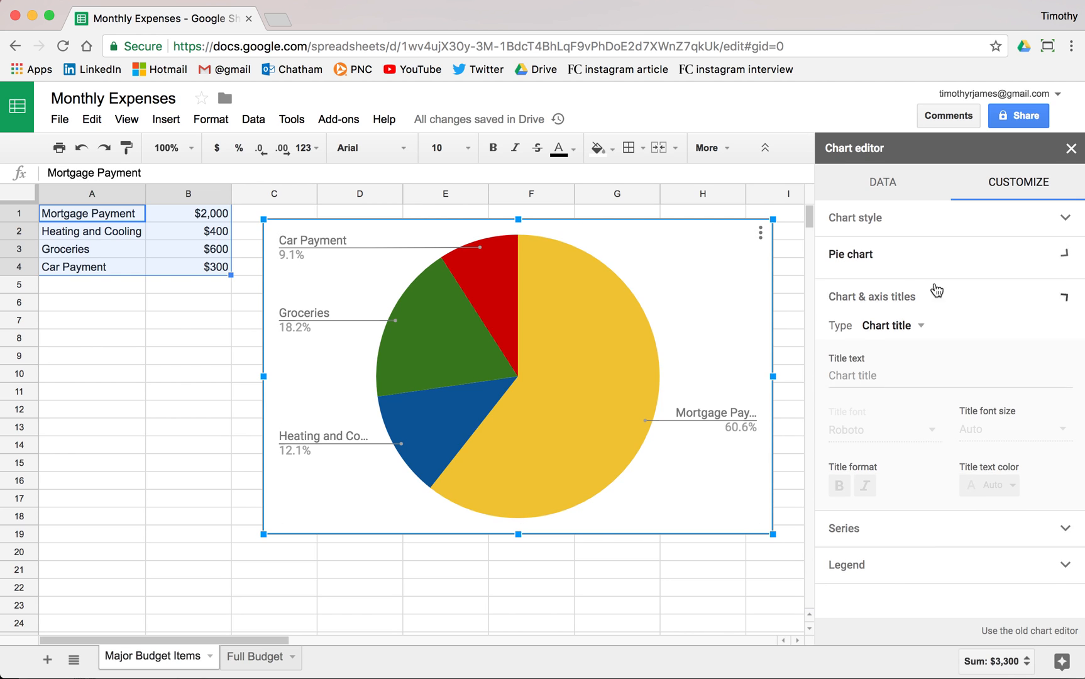
click(945, 254)
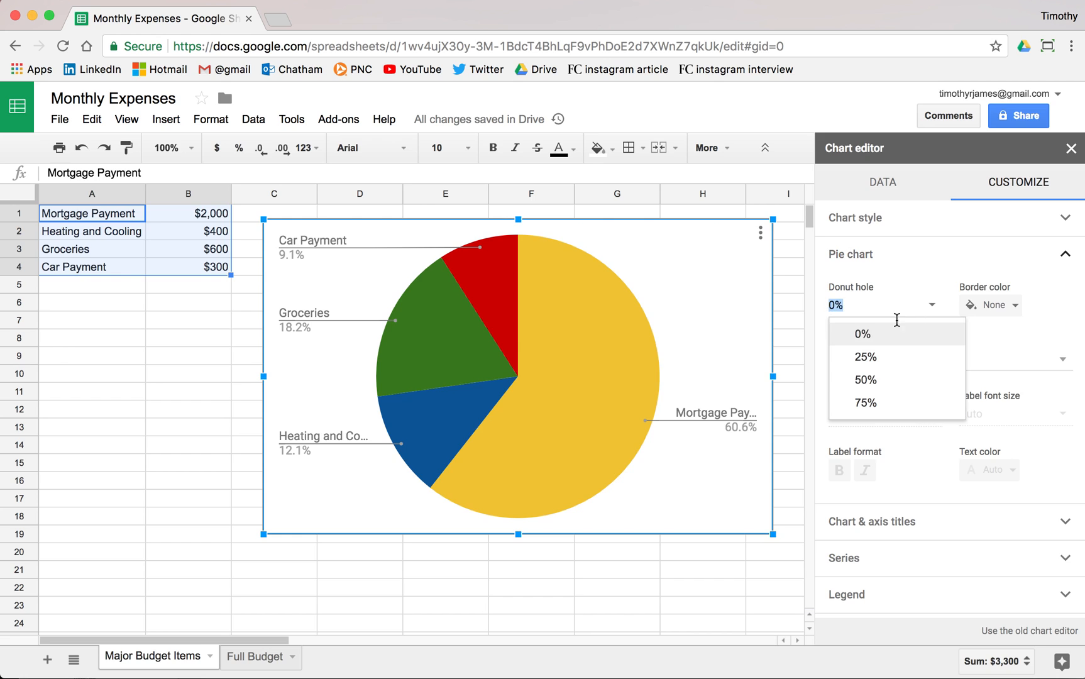
click(865, 356)
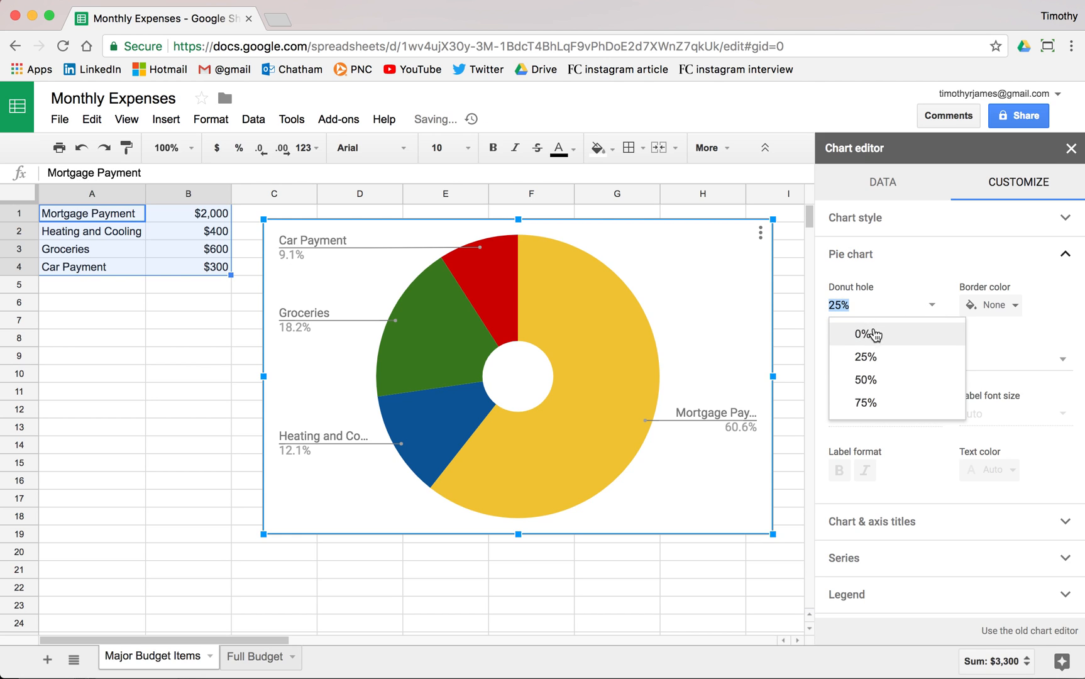
click(862, 333)
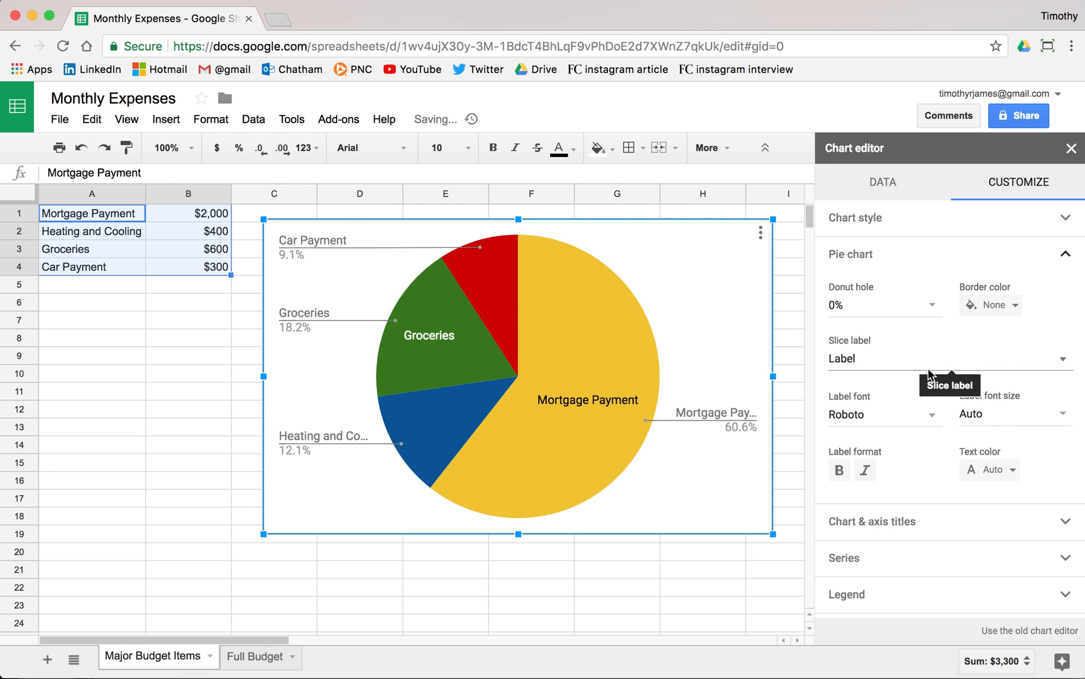
click(949, 359)
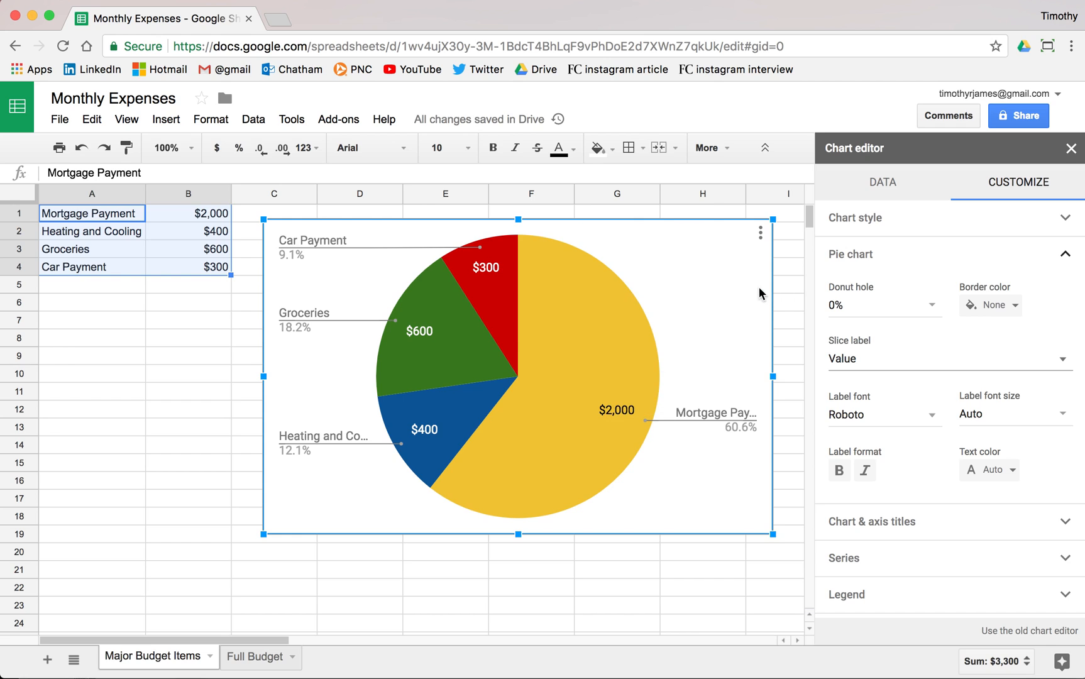
mouse_move(948, 417)
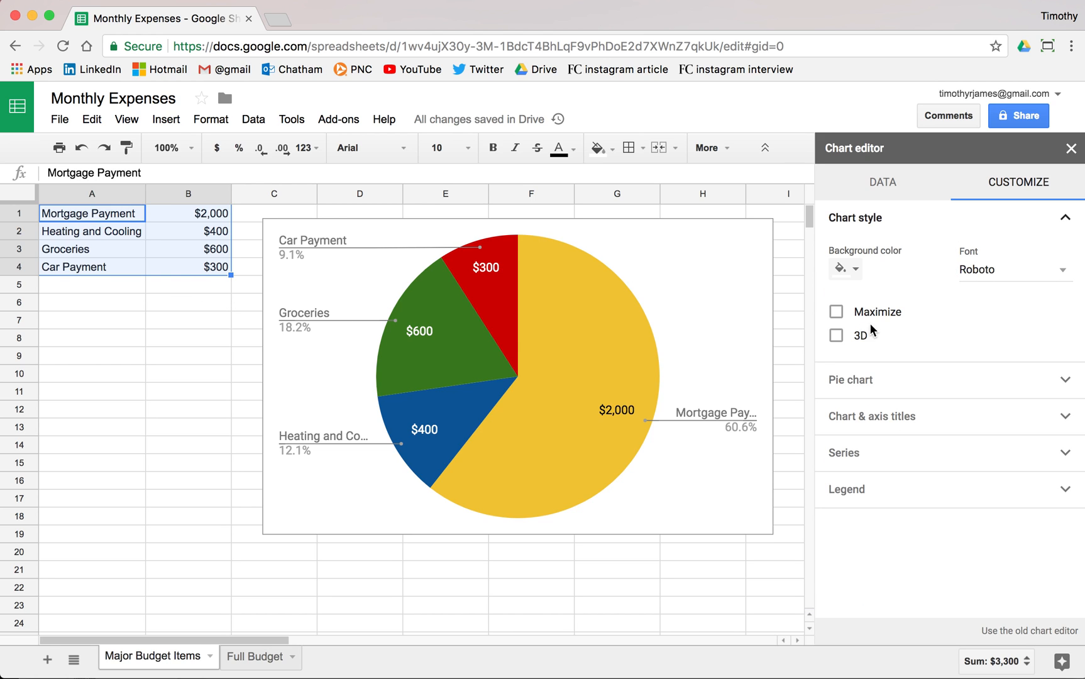
Toggle 3D on and off, maximize the pie and widen the chart box
click(836, 334)
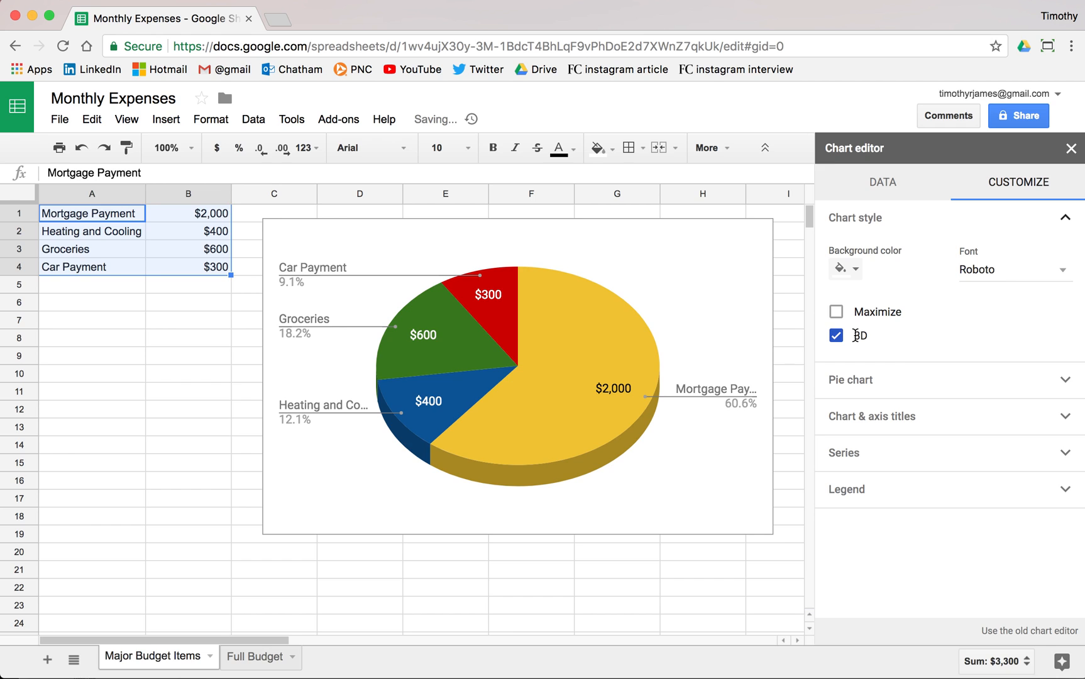
click(836, 335)
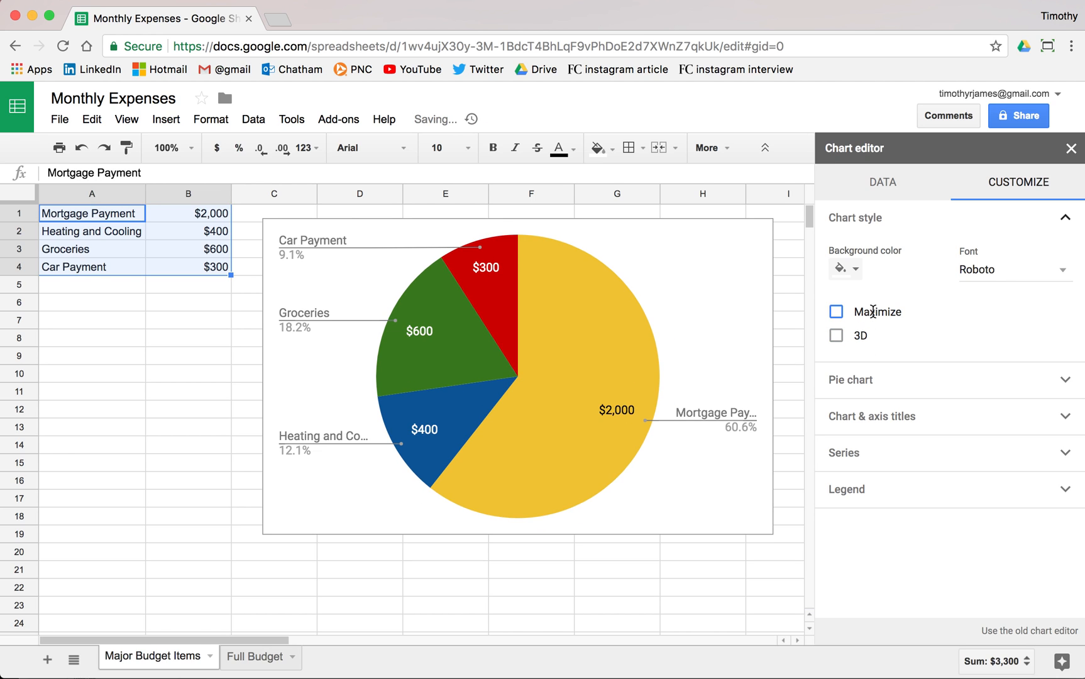
click(836, 312)
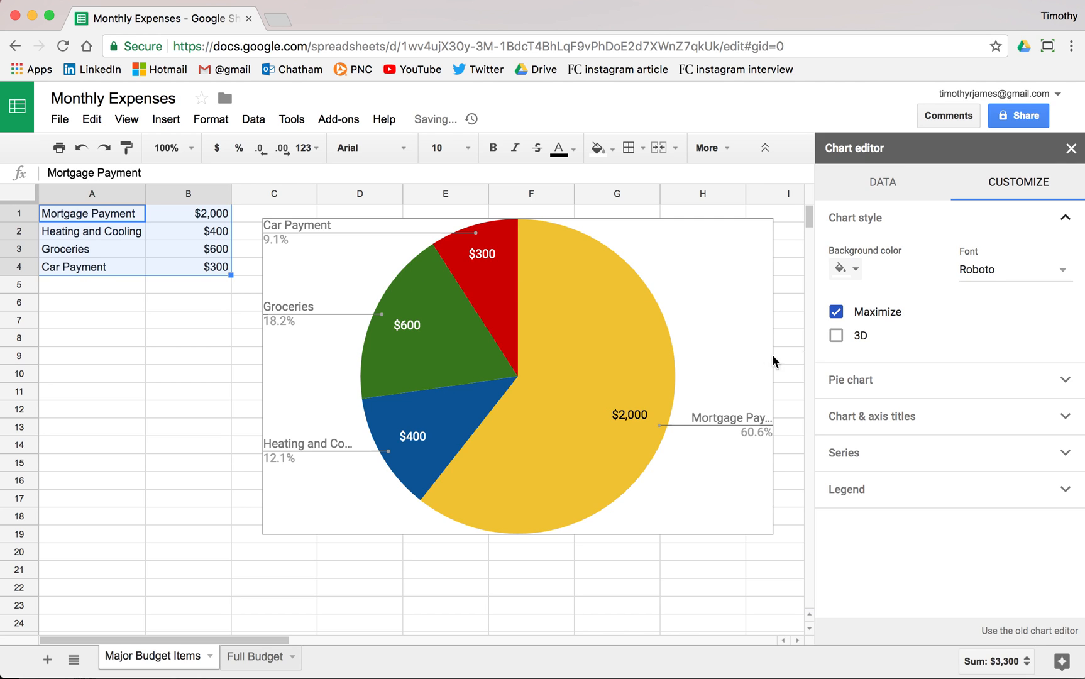
mouse_move(754, 281)
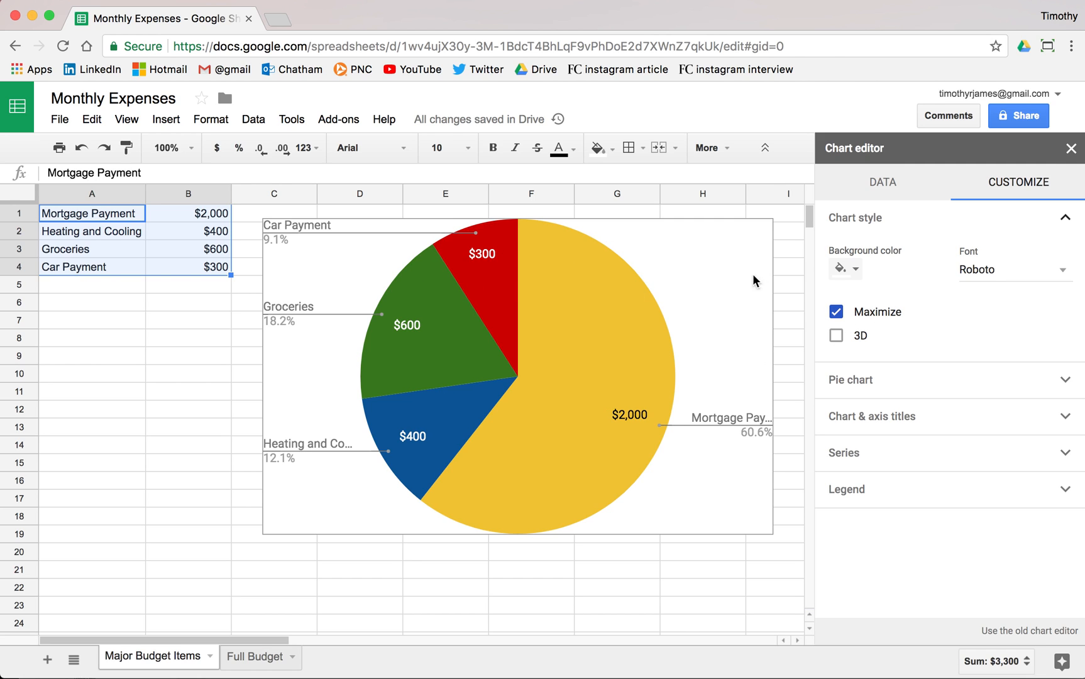
mouse_move(751, 298)
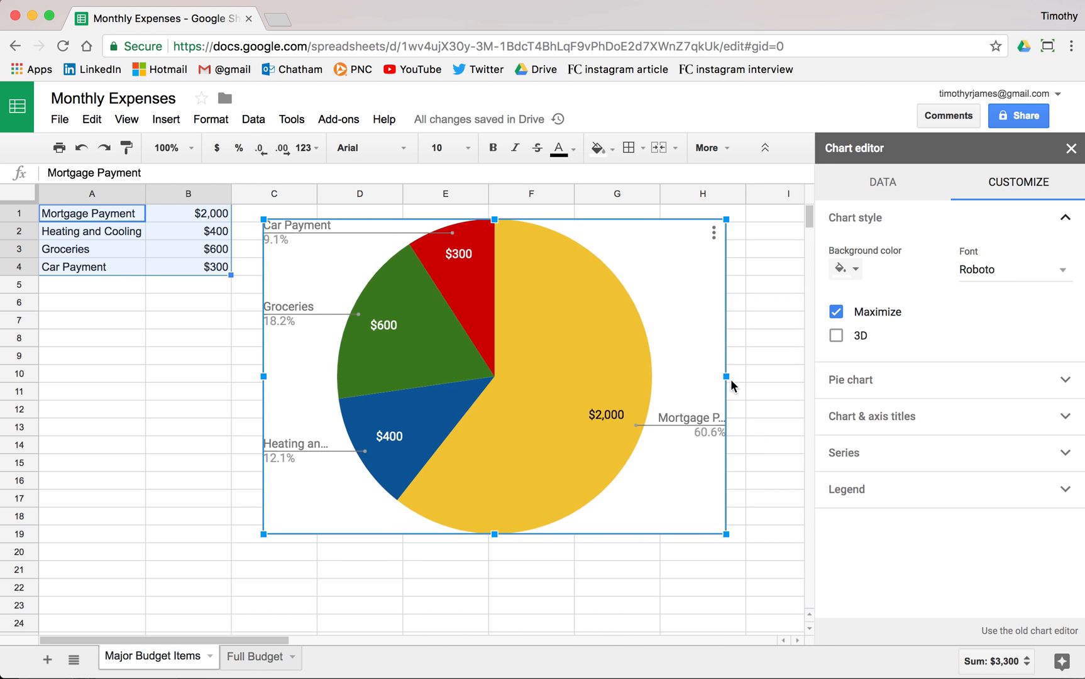
drag(727, 375, 615, 376)
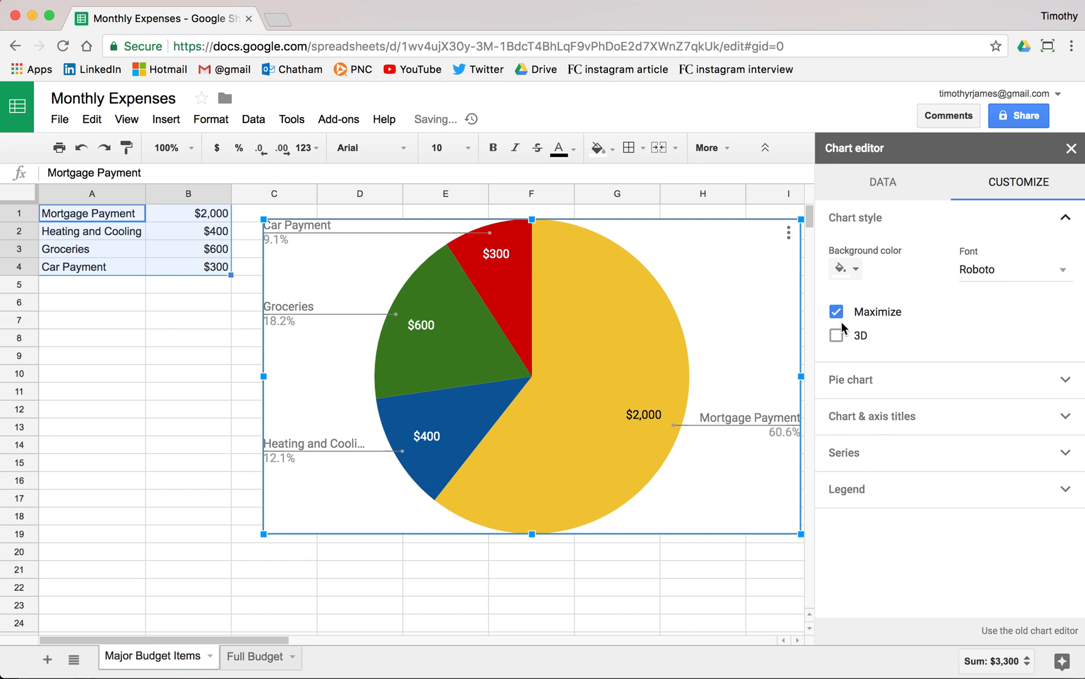
Toggle Maximize off, on and off again, leaving the normal layout on a light grey background
click(835, 312)
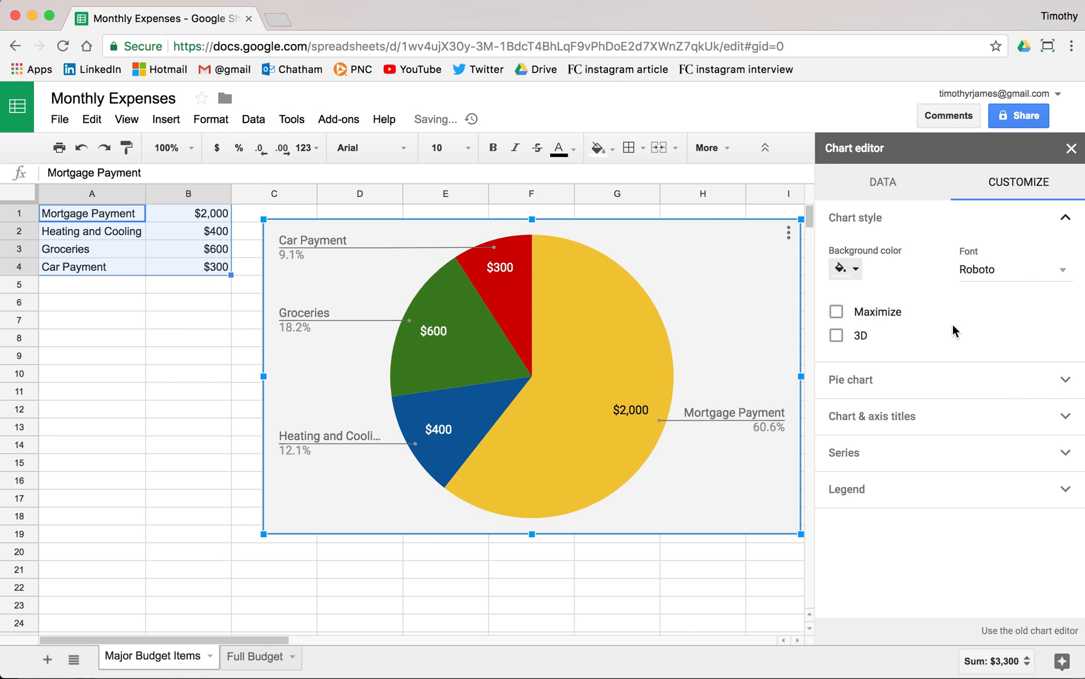
click(835, 311)
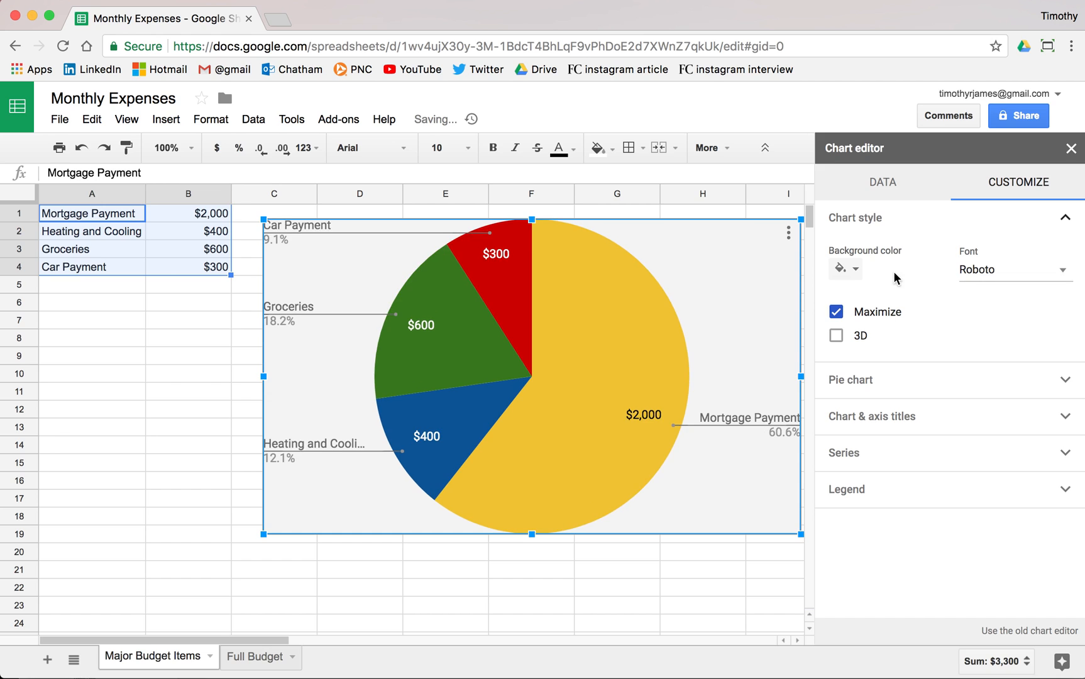
click(836, 312)
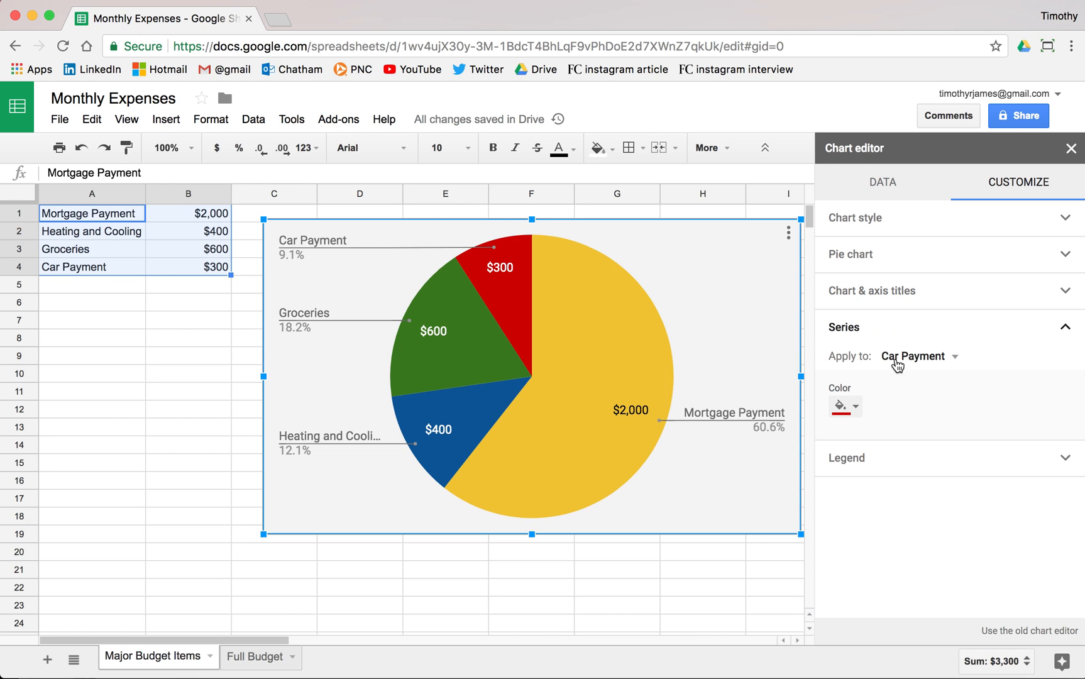
Make the legend labels bold and black, resize the chart and close the Chart editor
click(845, 363)
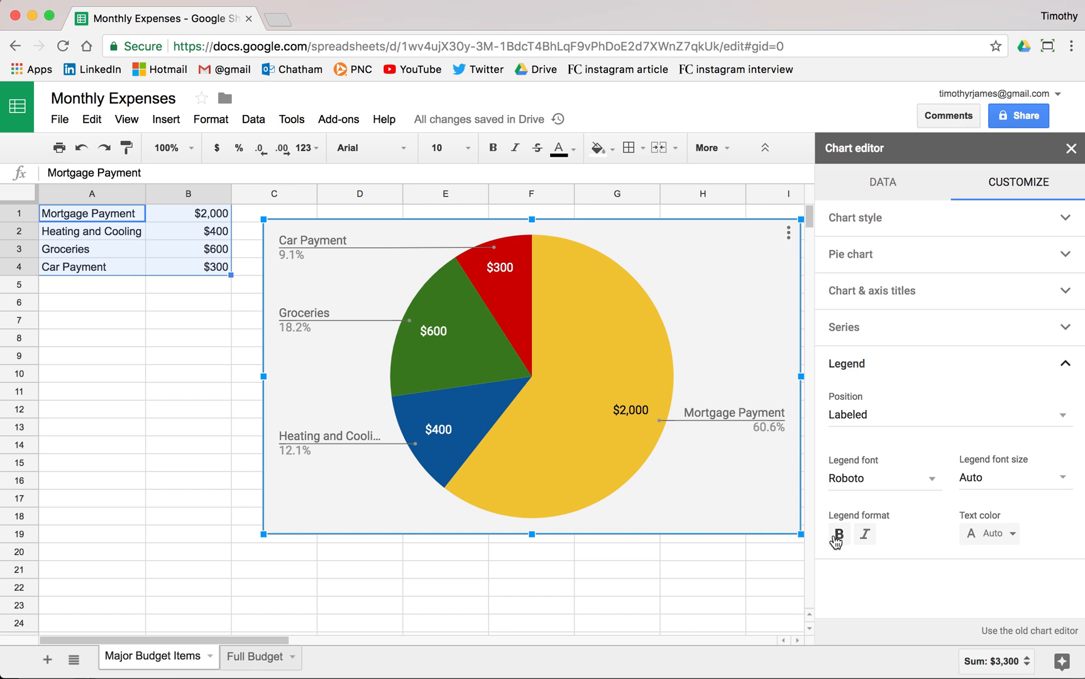
click(838, 532)
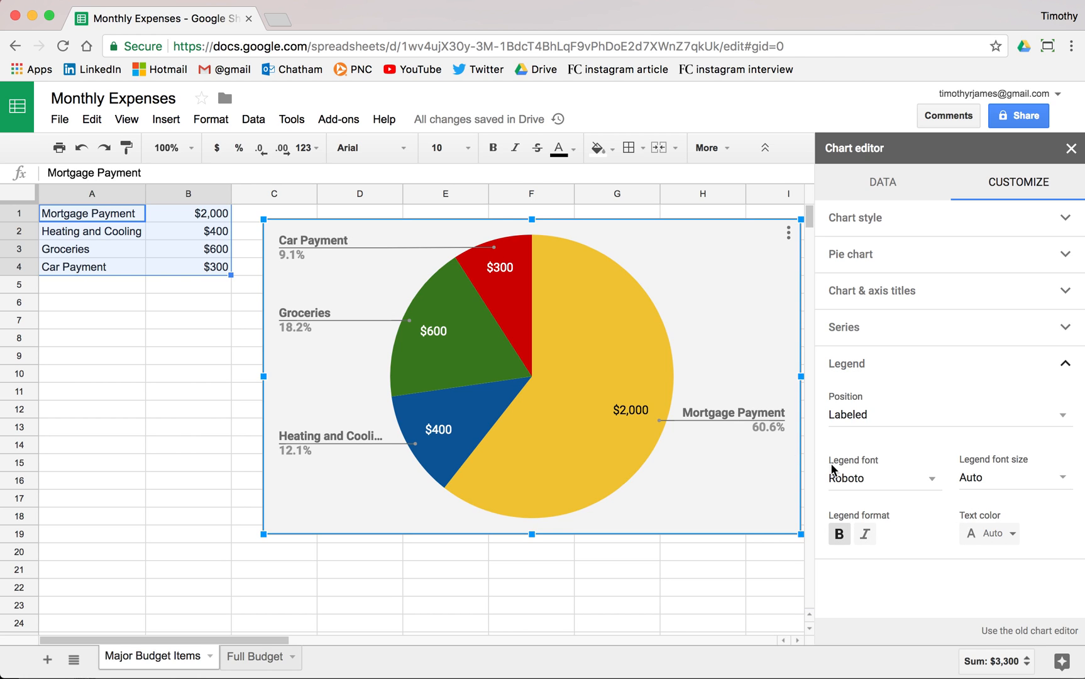
click(1011, 476)
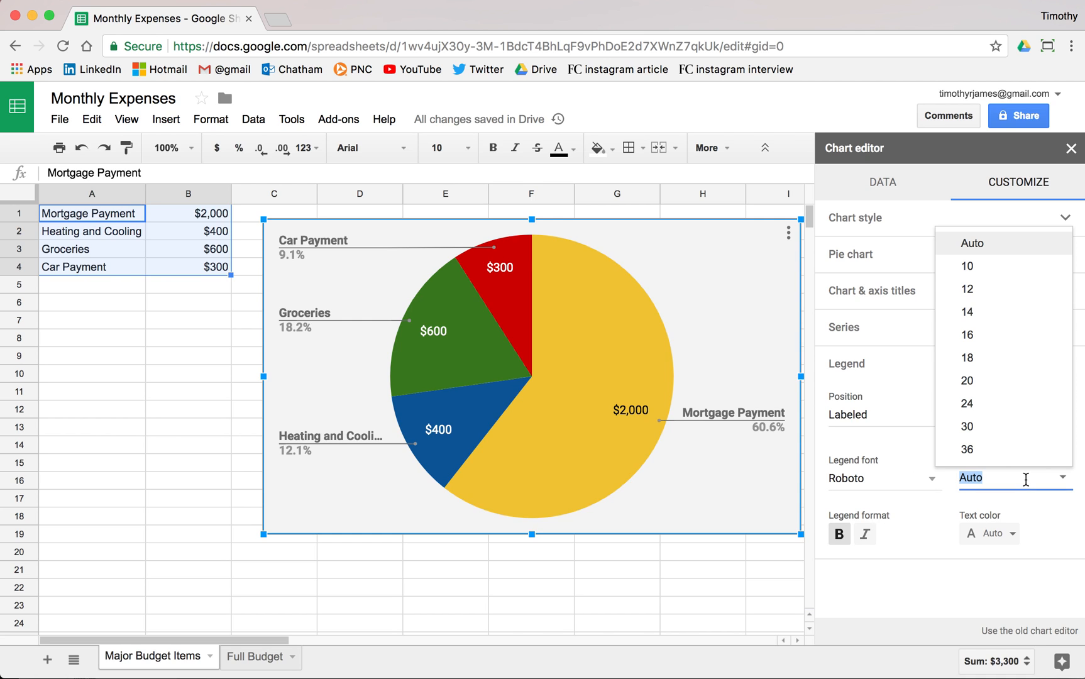
click(990, 533)
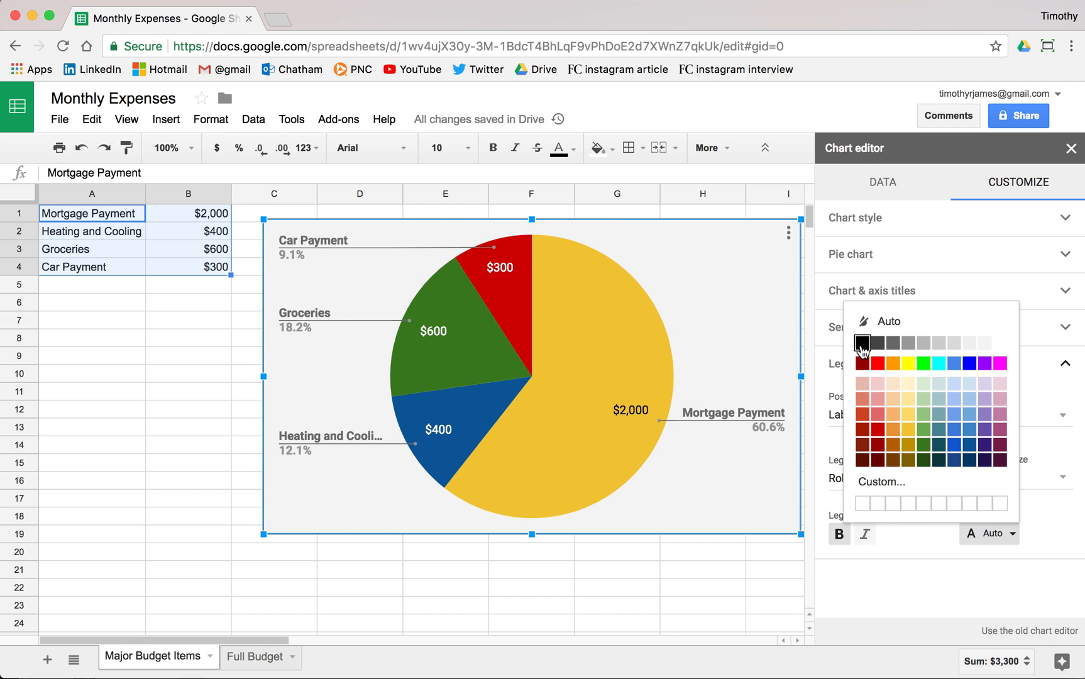
click(861, 342)
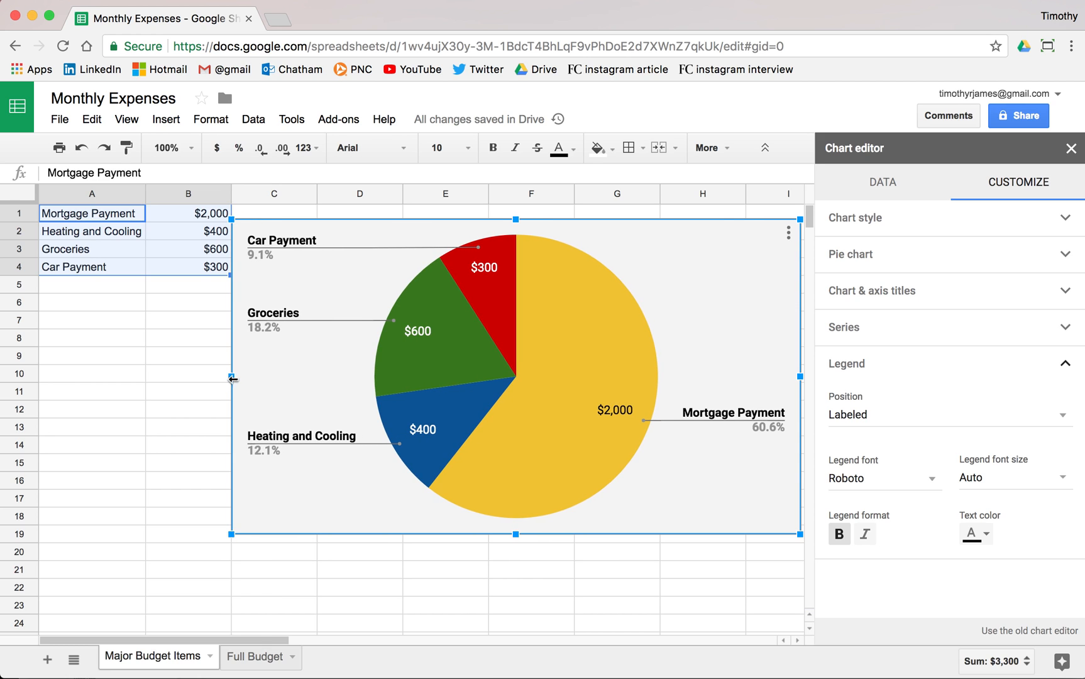
drag(234, 379, 244, 378)
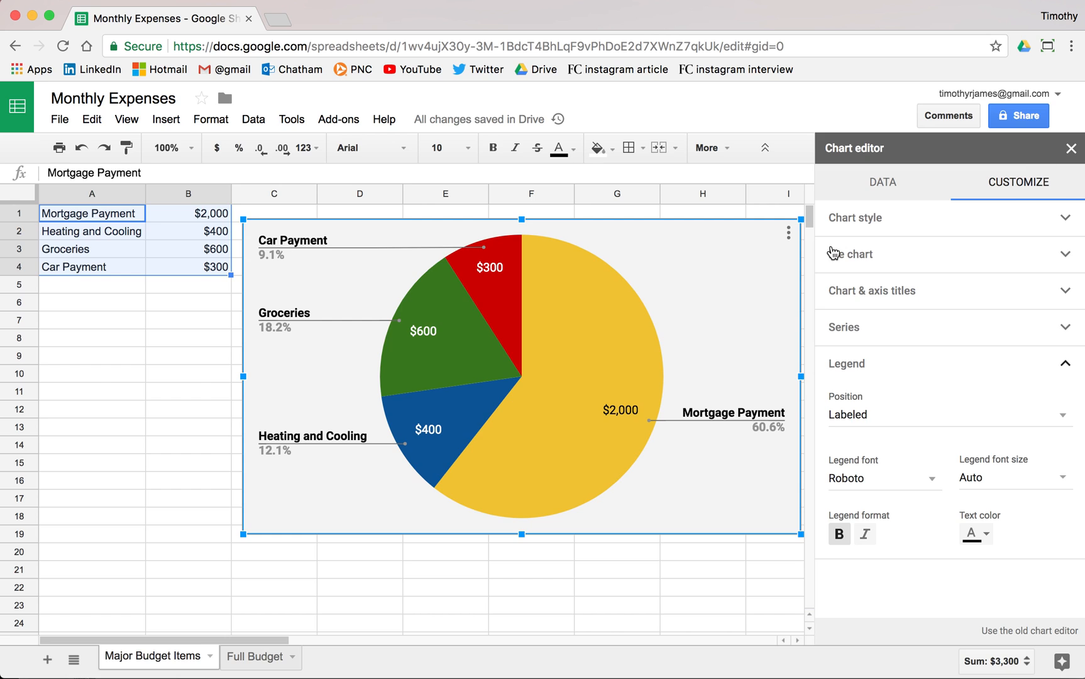
click(1069, 148)
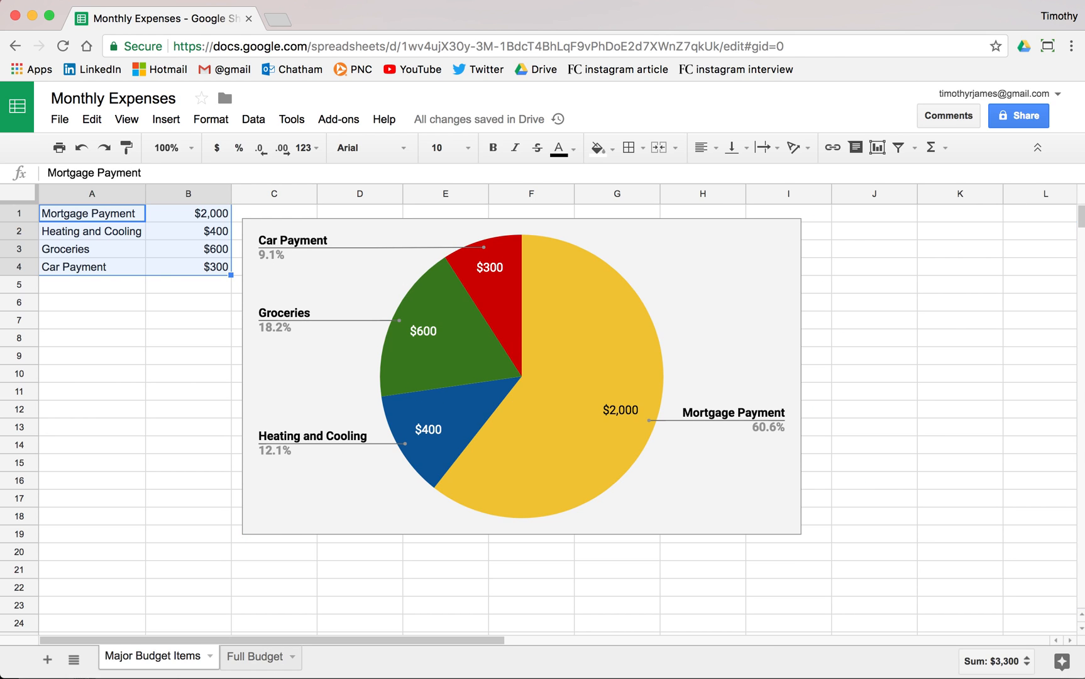
On the Full Budget sheet, insert a chart of all thirteen expenses as a pie chart and close the editor
click(255, 656)
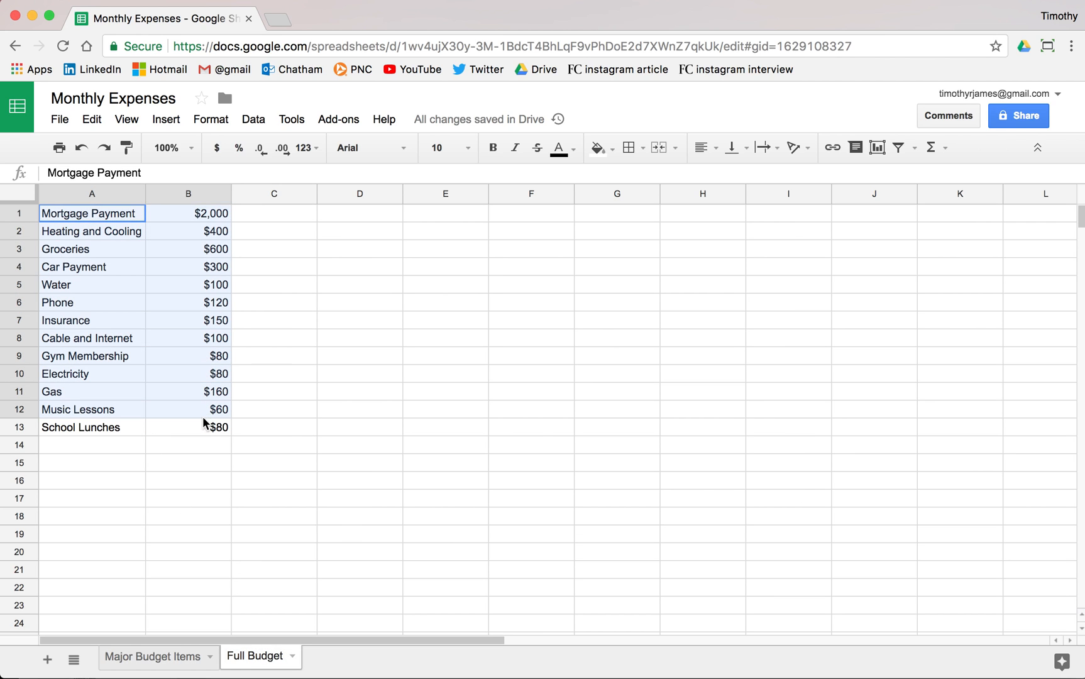
click(166, 119)
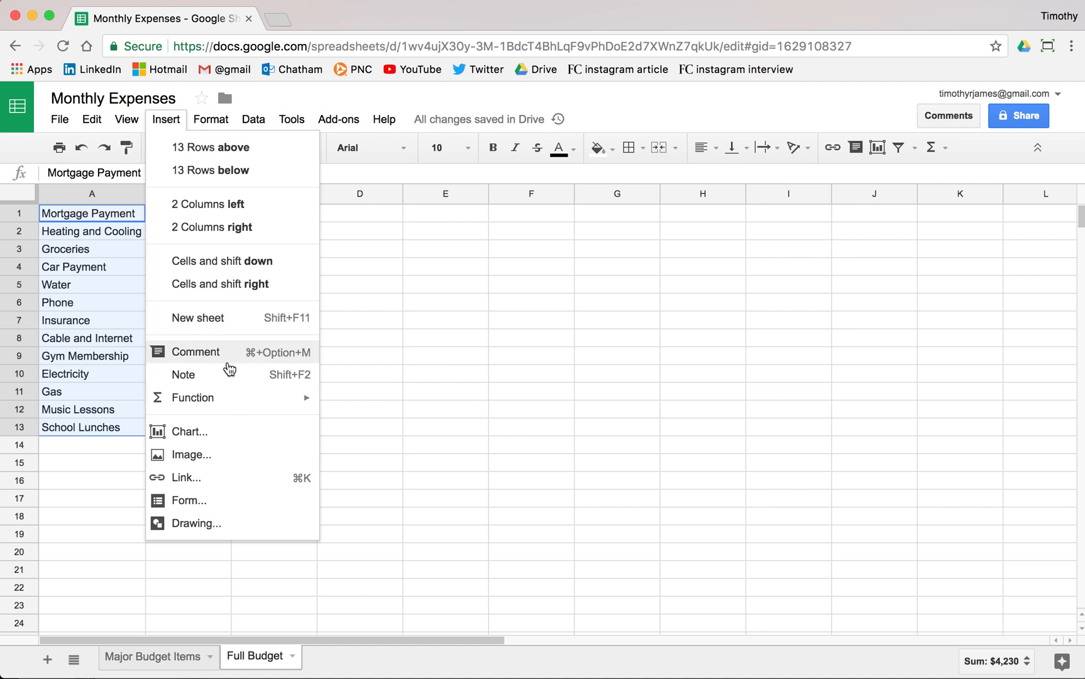
click(189, 431)
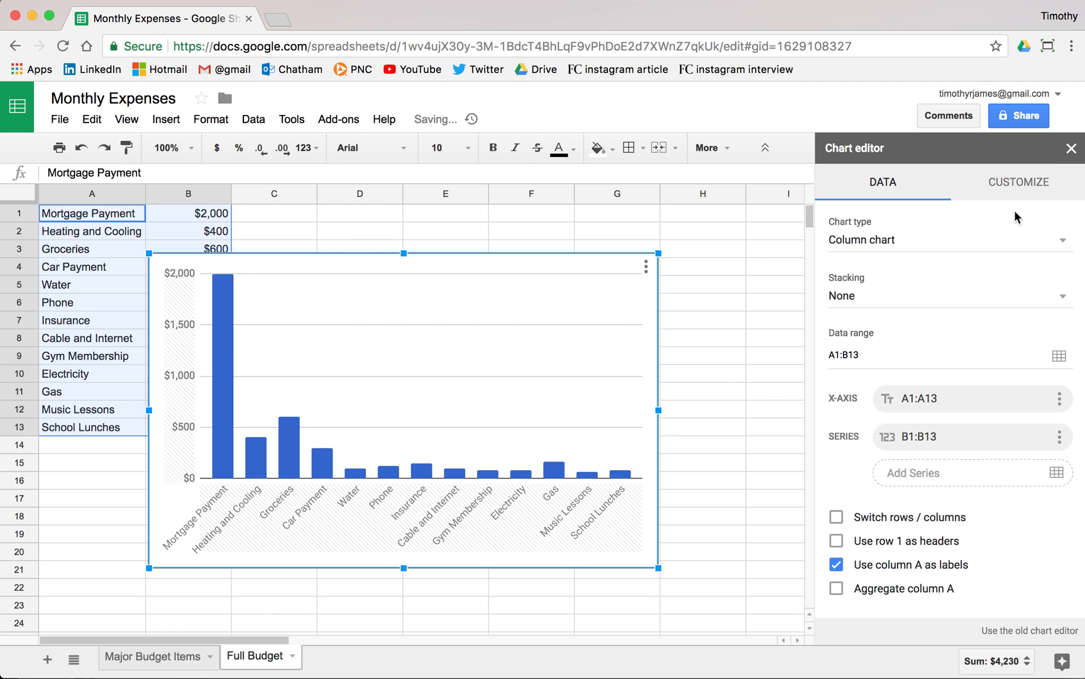
click(947, 238)
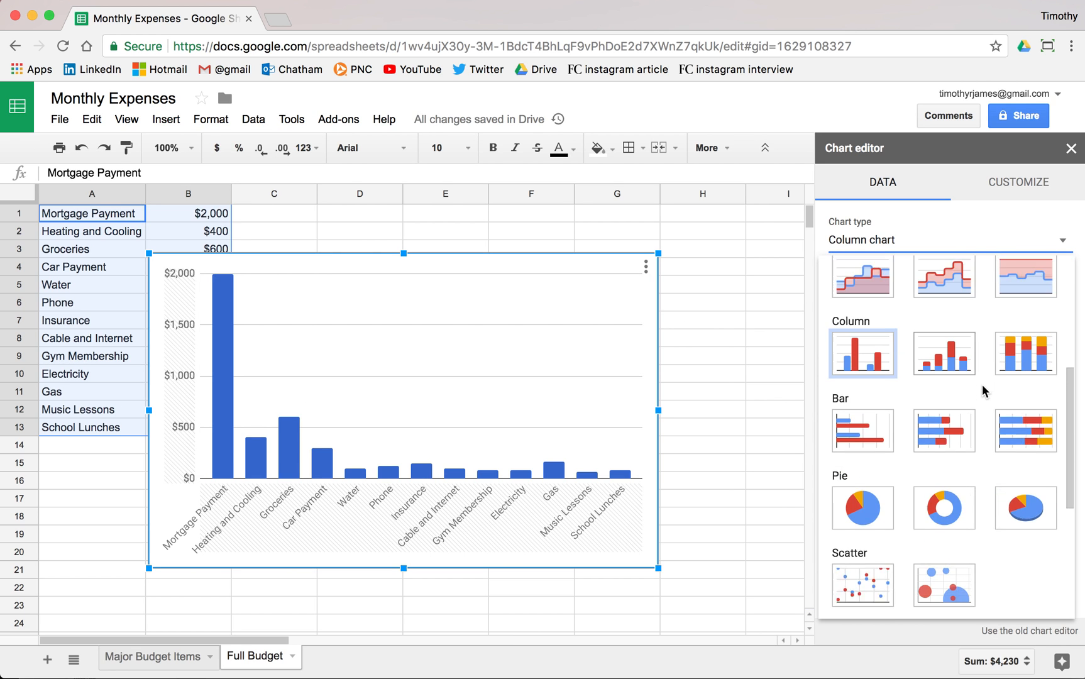
click(863, 507)
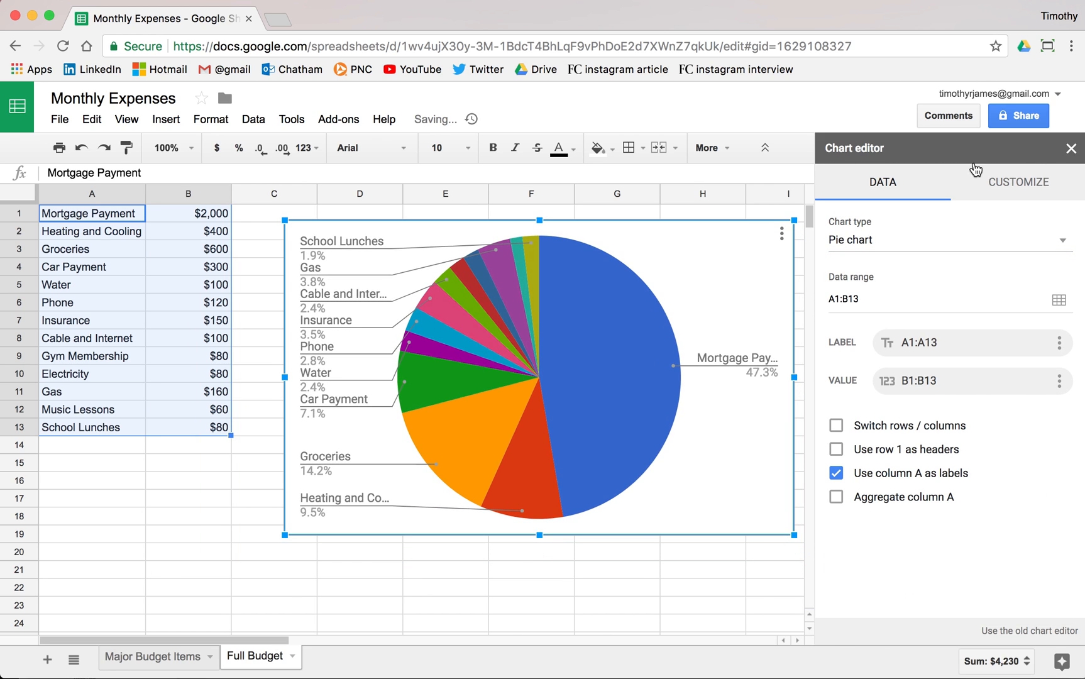
click(1071, 148)
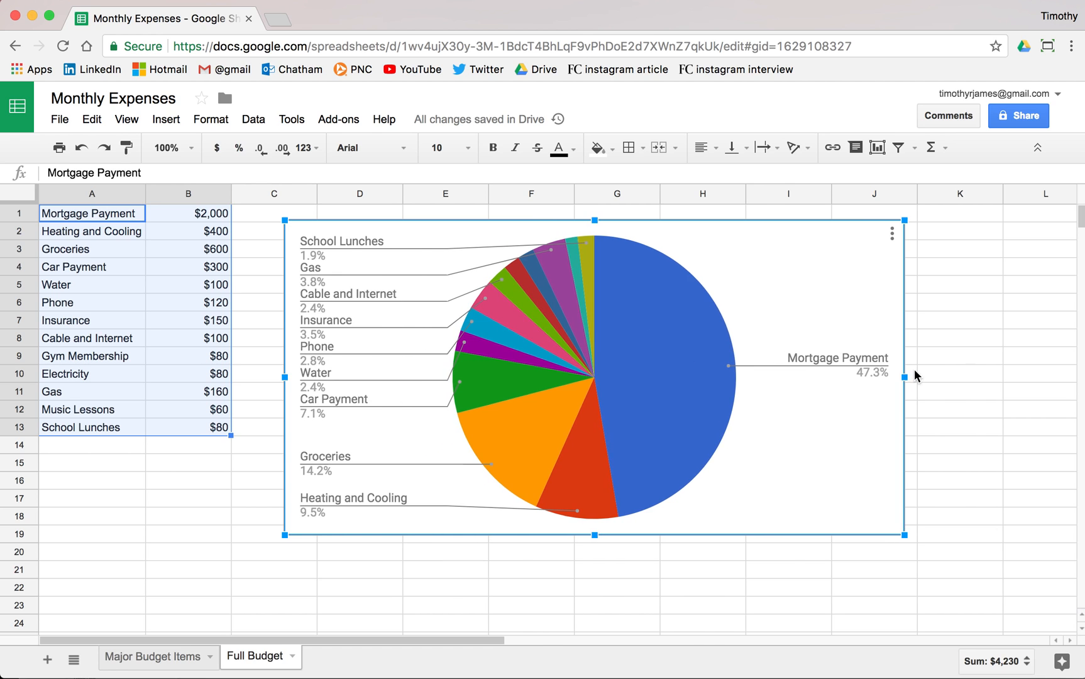
mouse_move(585, 259)
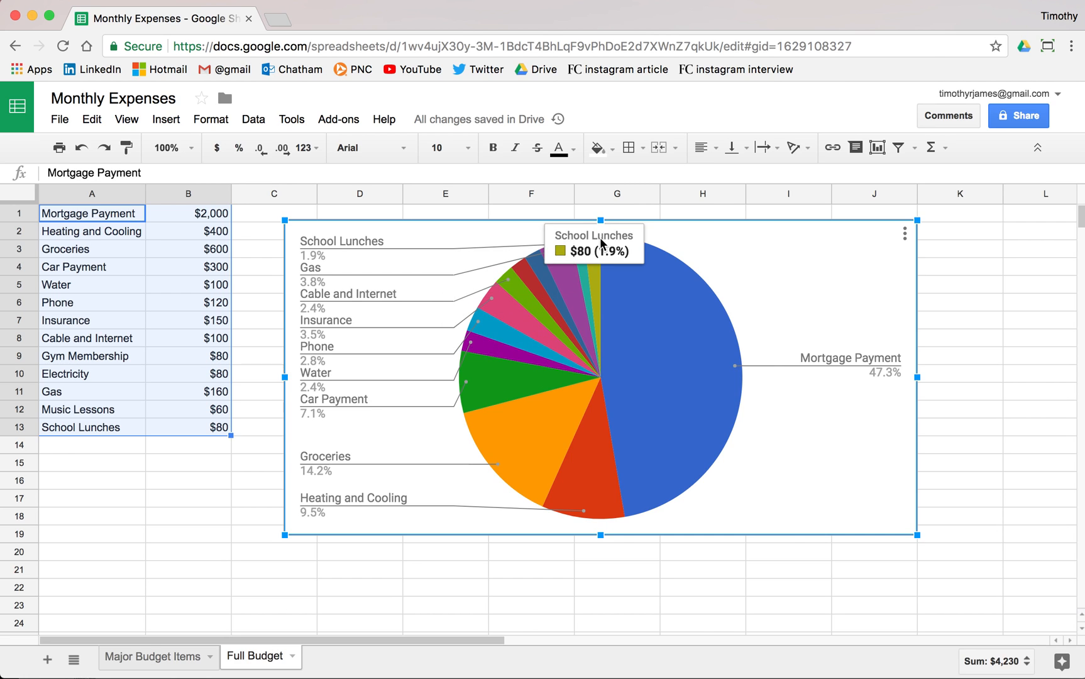
mouse_move(878, 248)
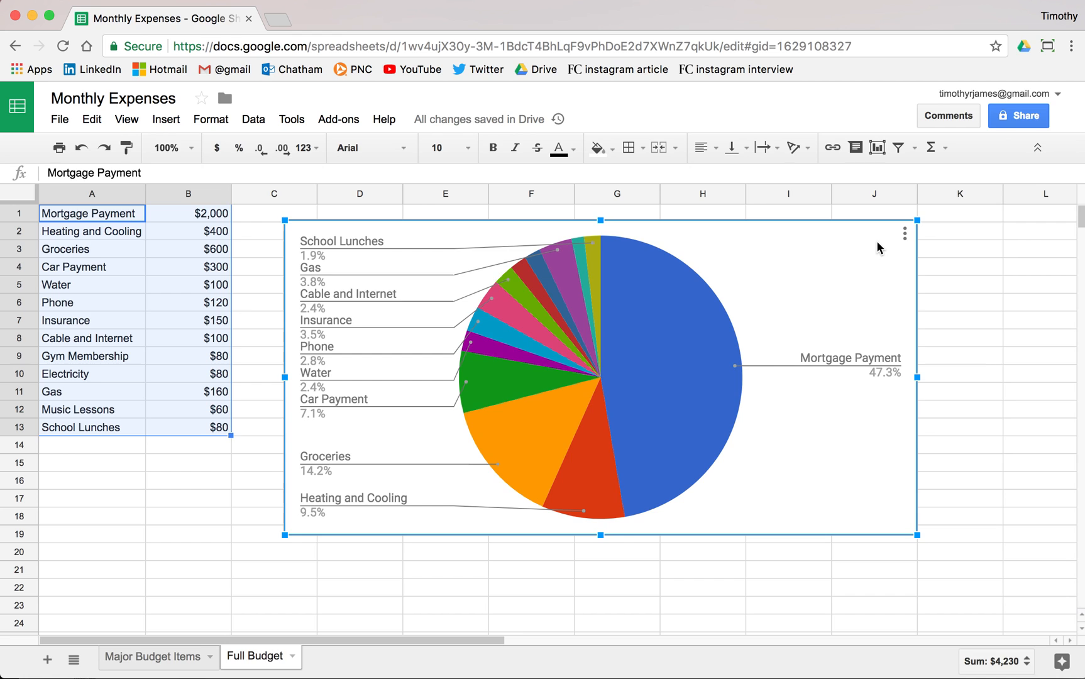
mouse_move(875, 247)
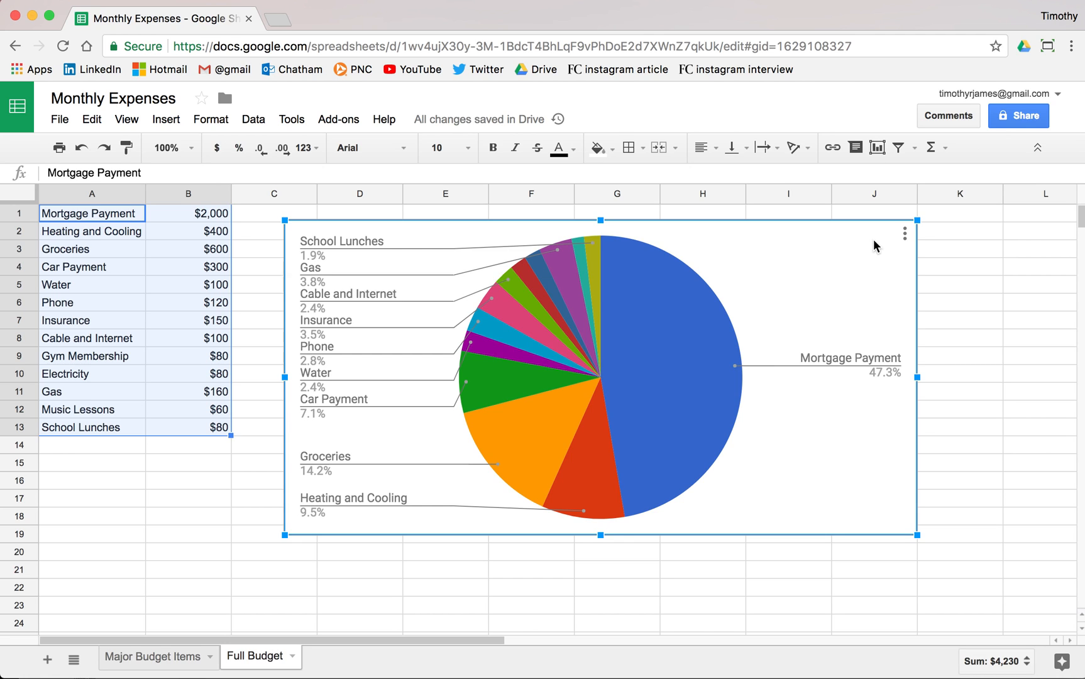
mouse_move(810, 270)
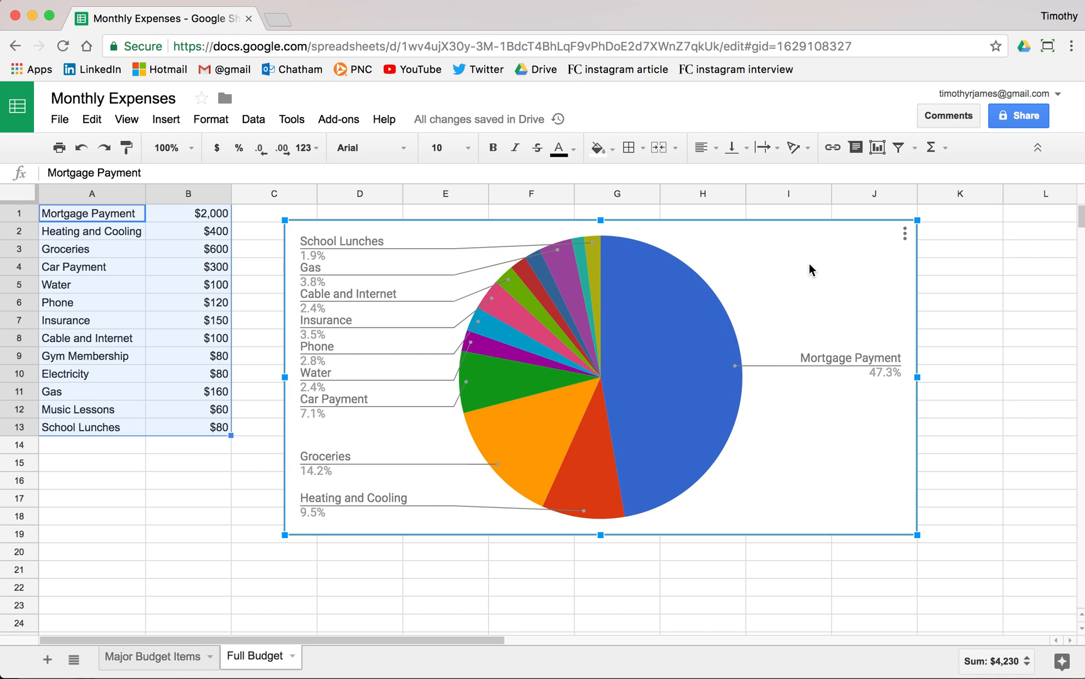
mouse_move(864, 242)
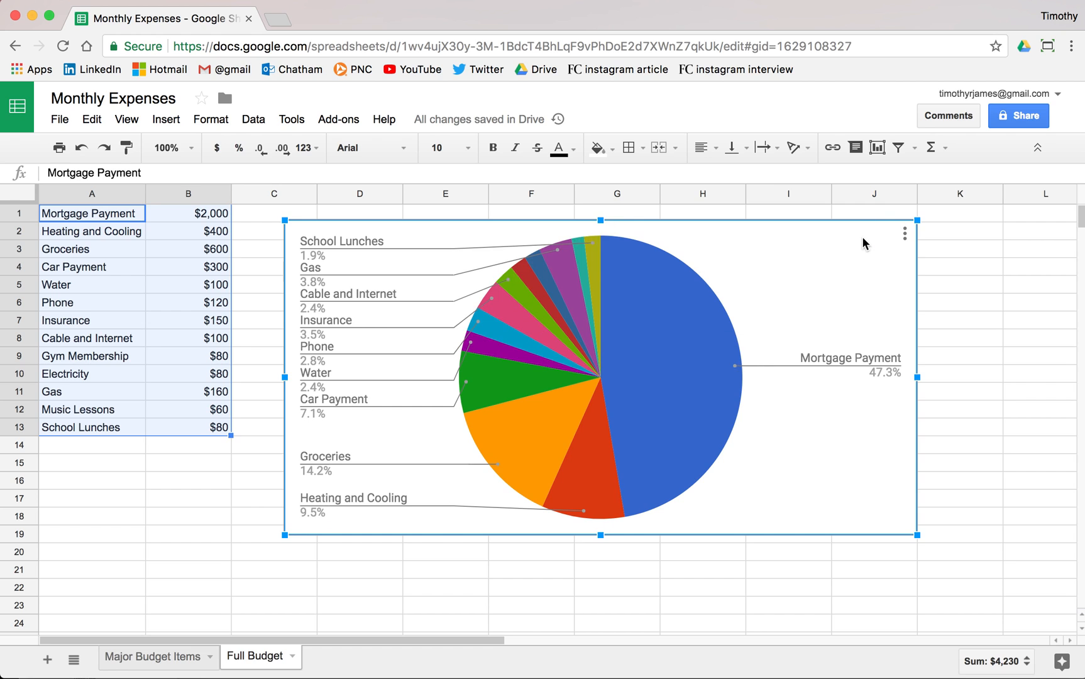
Undo back to a column chart, toggle Maximize on and off in Chart style, and close the editor
click(904, 234)
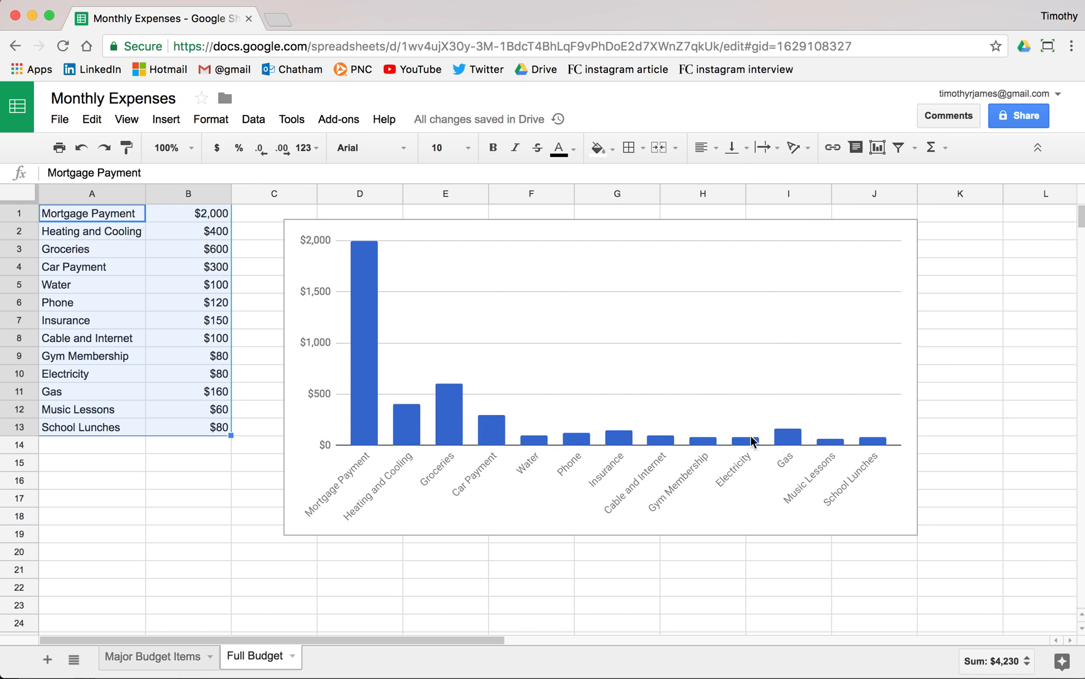
mouse_move(586, 392)
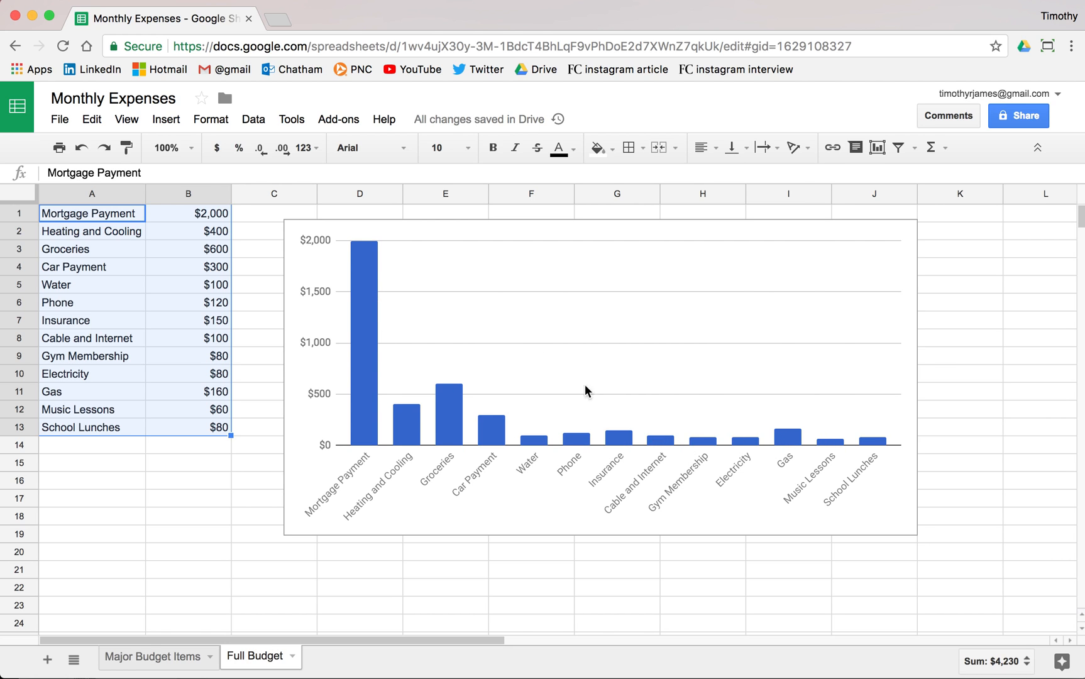
mouse_move(850, 256)
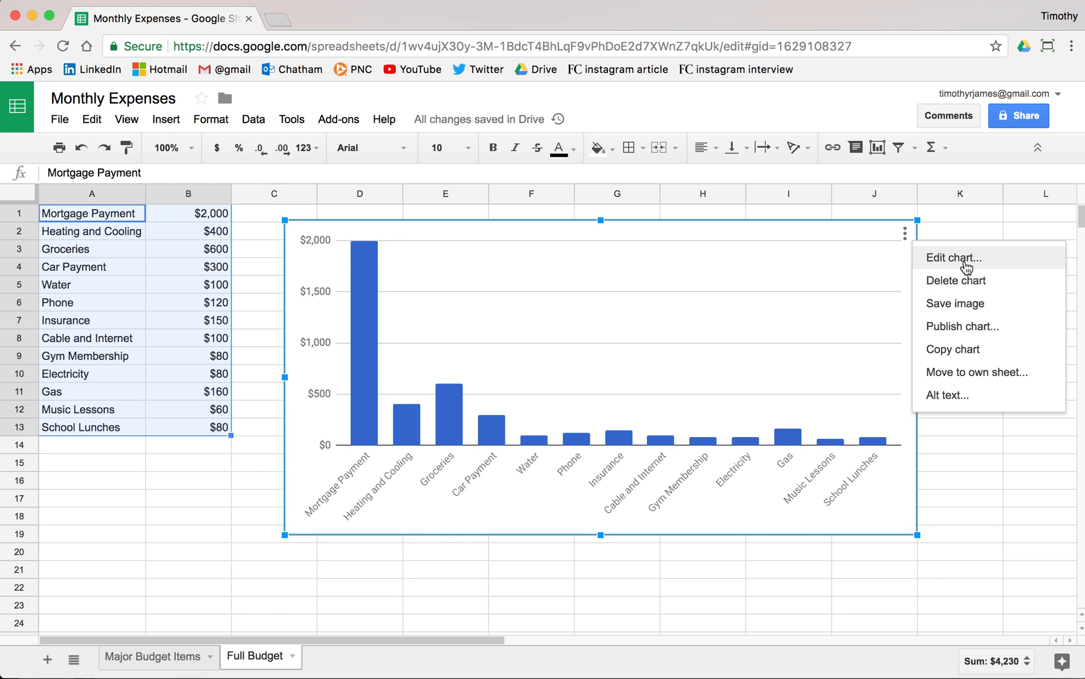
click(956, 258)
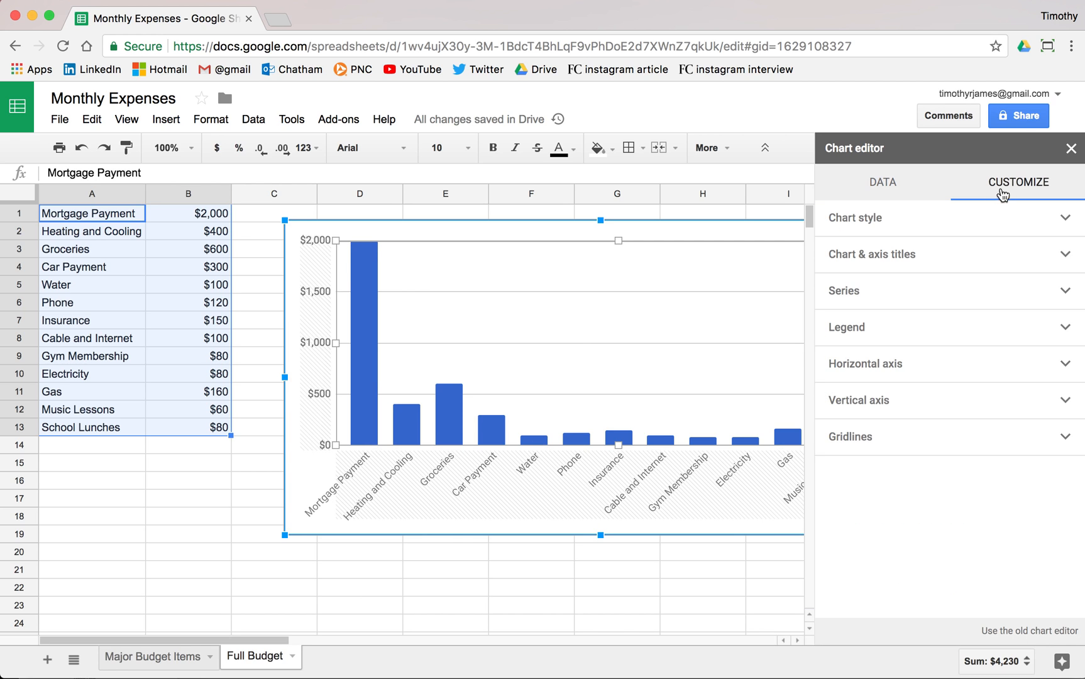
click(855, 218)
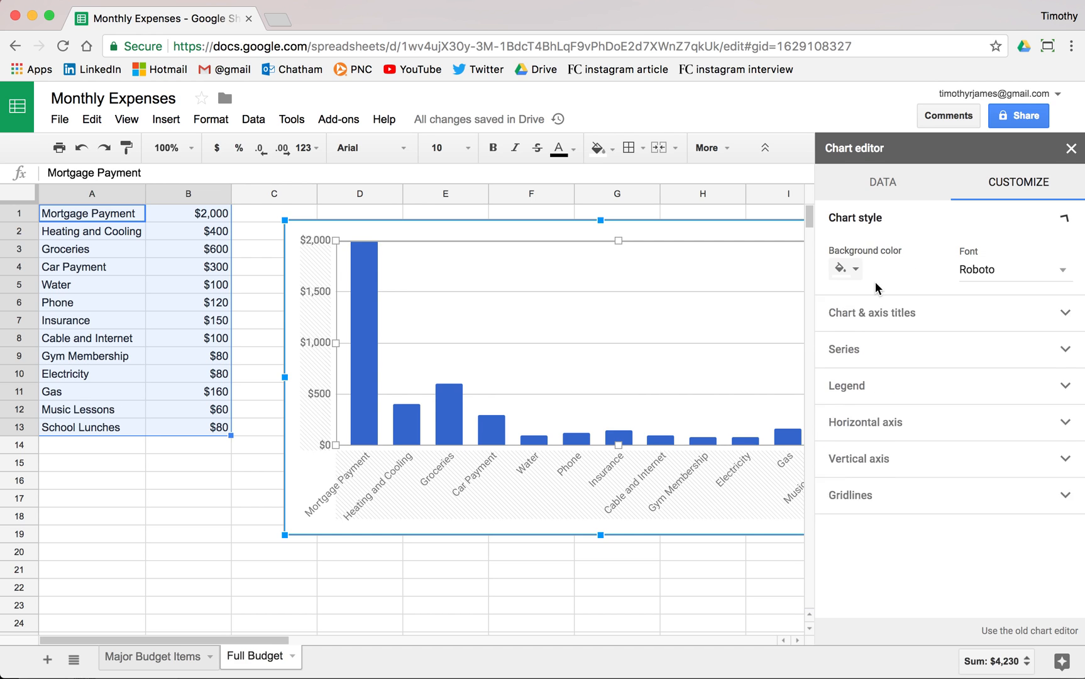
click(835, 312)
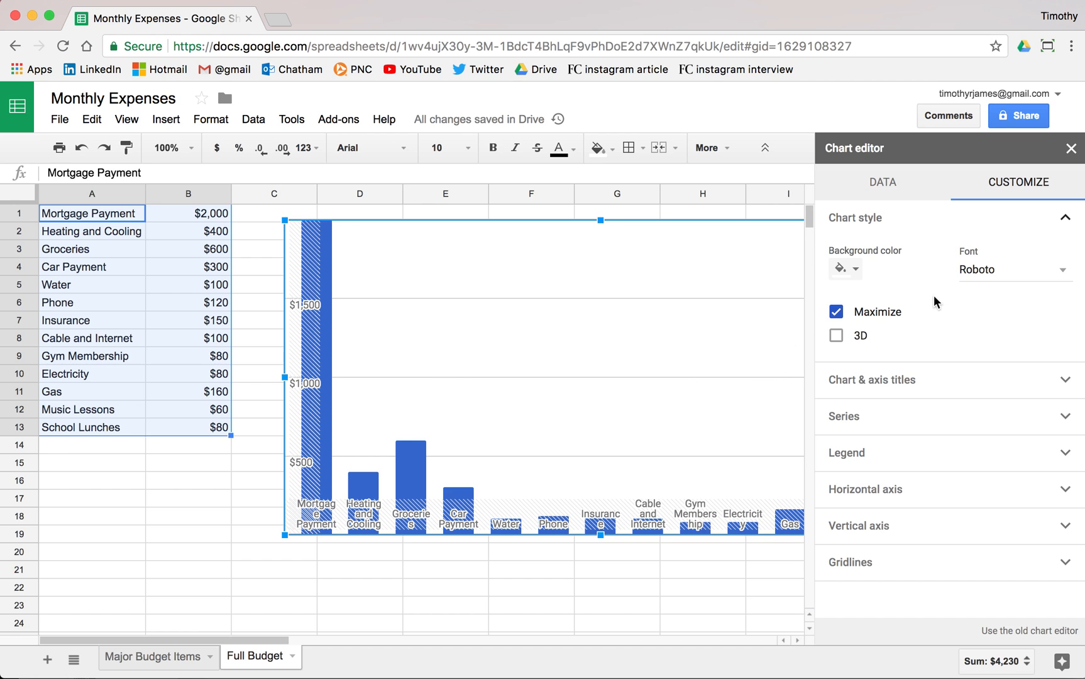
click(836, 311)
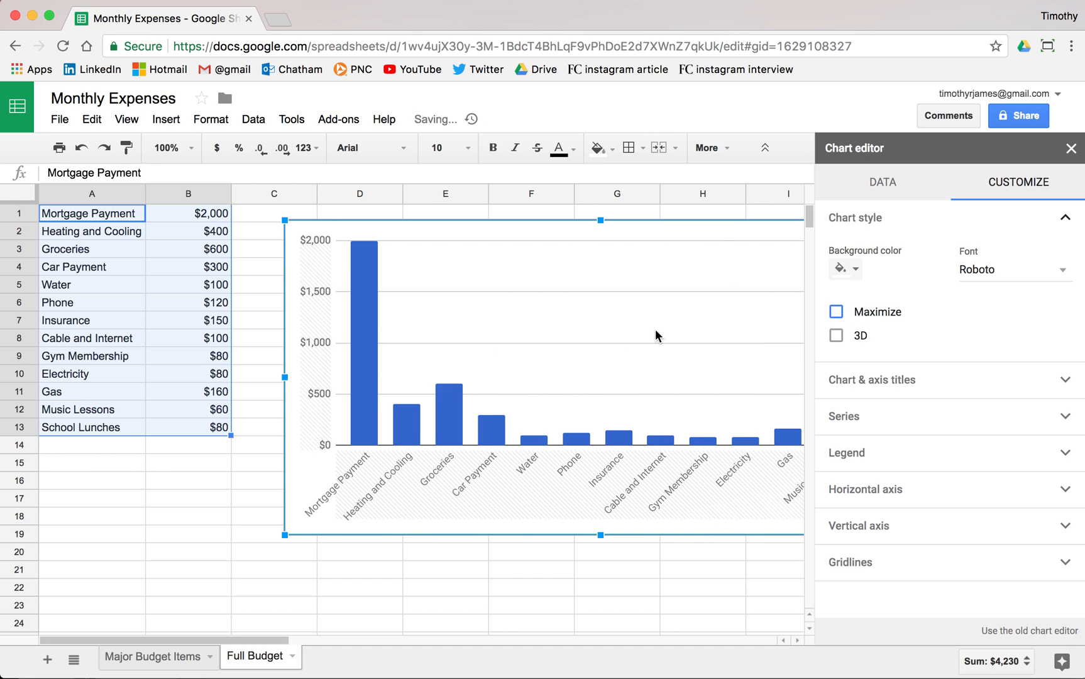
mouse_move(364, 408)
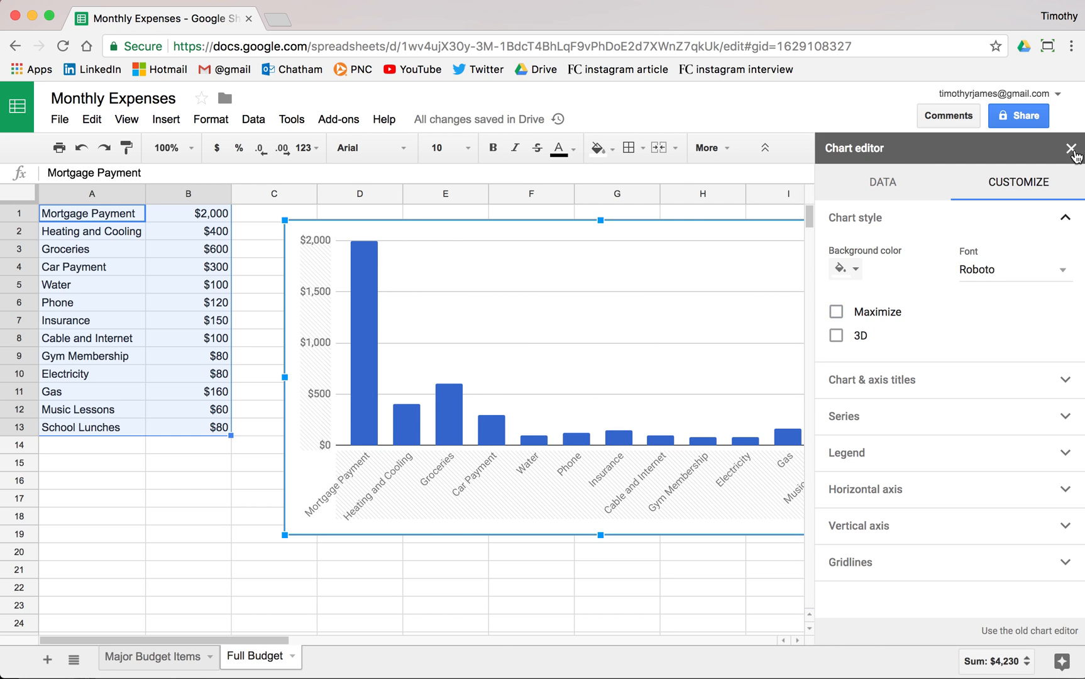
click(1072, 148)
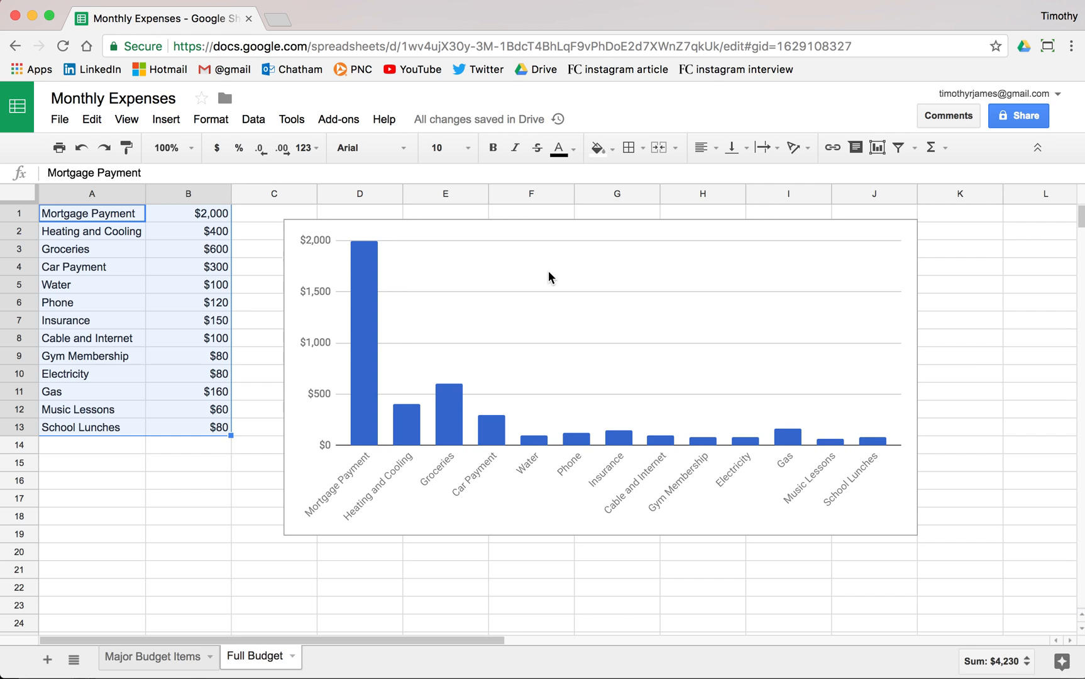
mouse_move(326, 386)
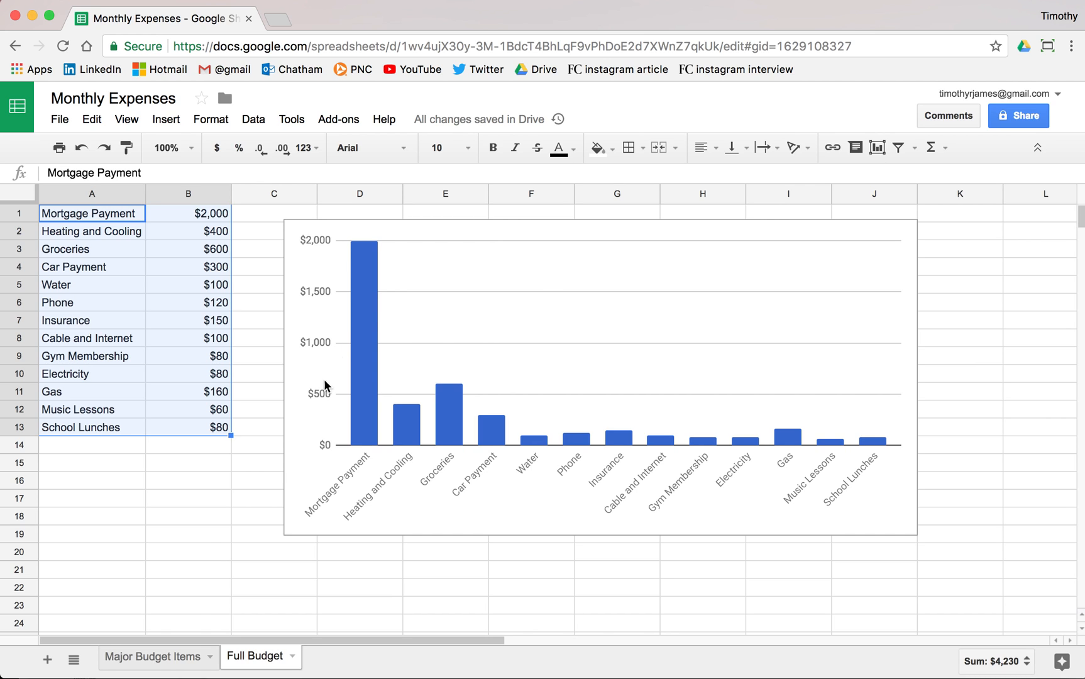
Visit the Major Budget Items sheet, then switch the Full Budget chart type to Pie
click(151, 654)
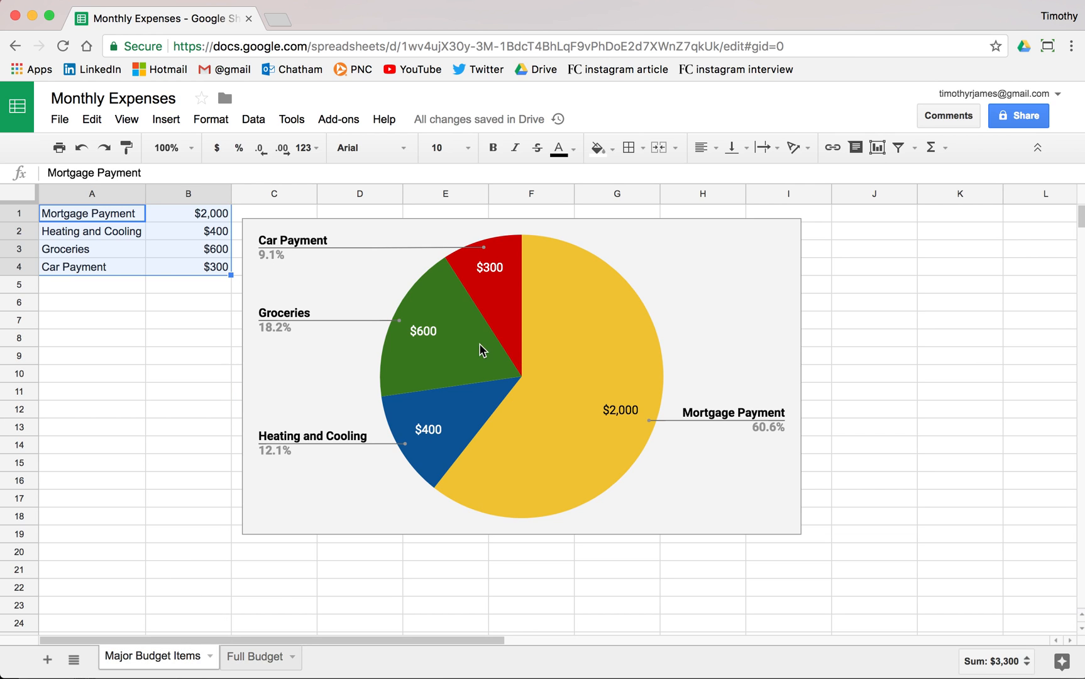
mouse_move(433, 549)
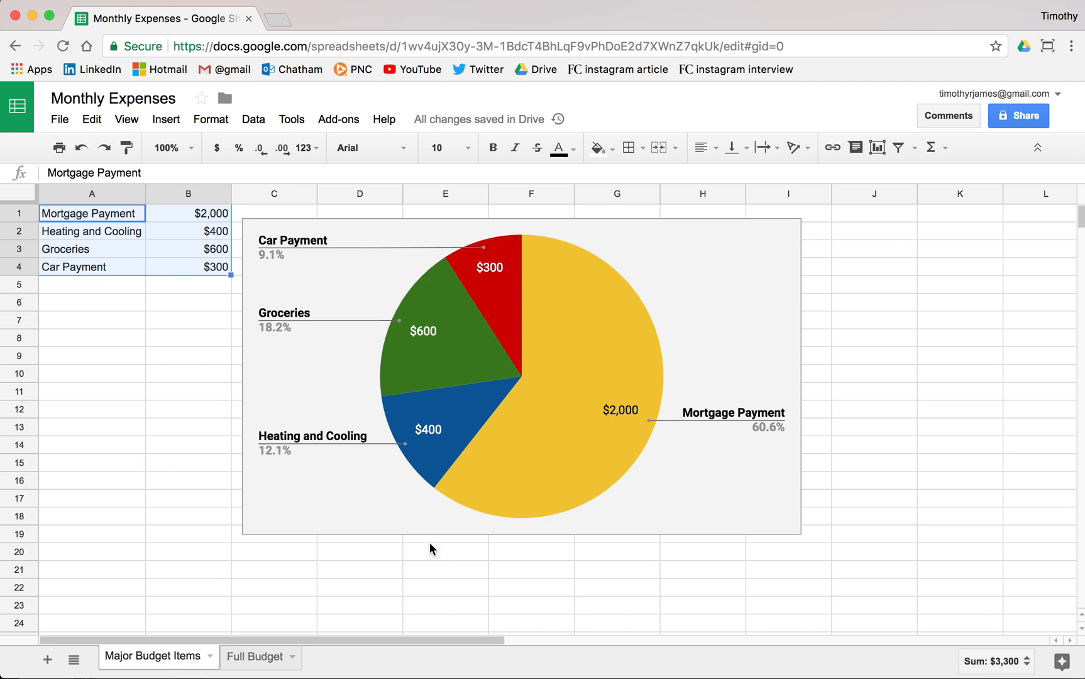
click(254, 656)
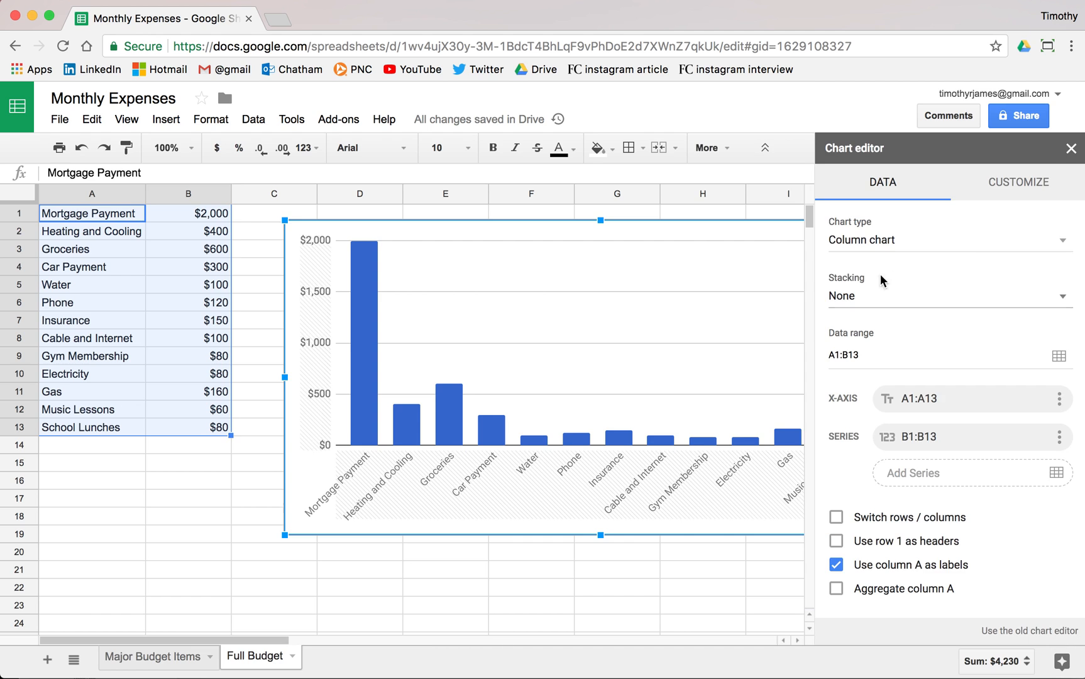
click(948, 239)
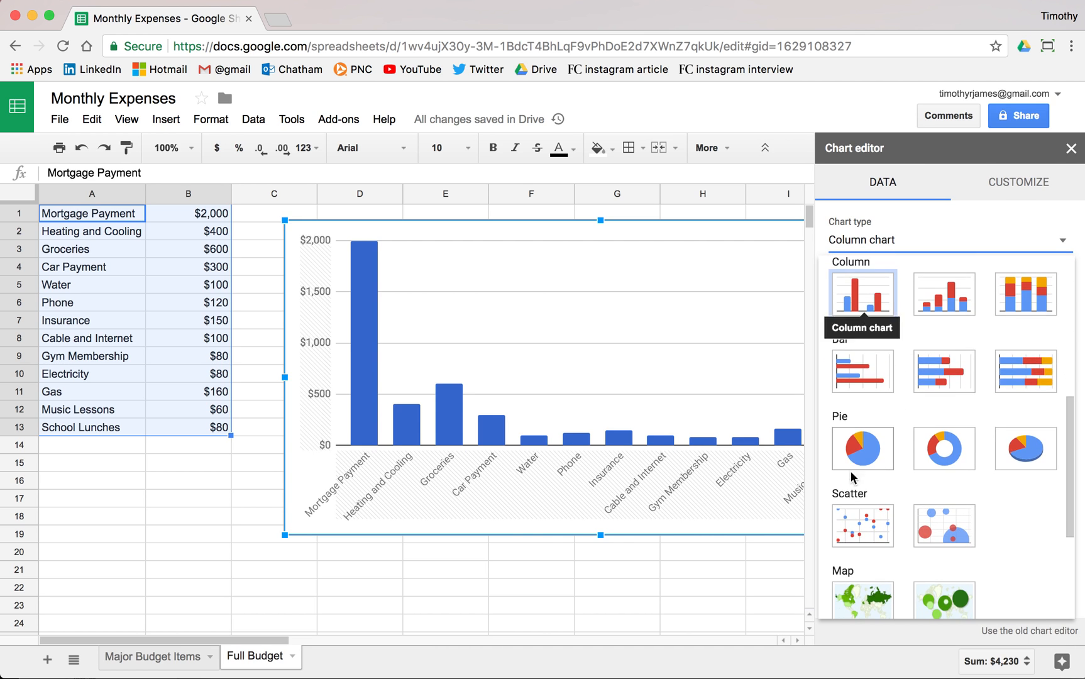
click(861, 448)
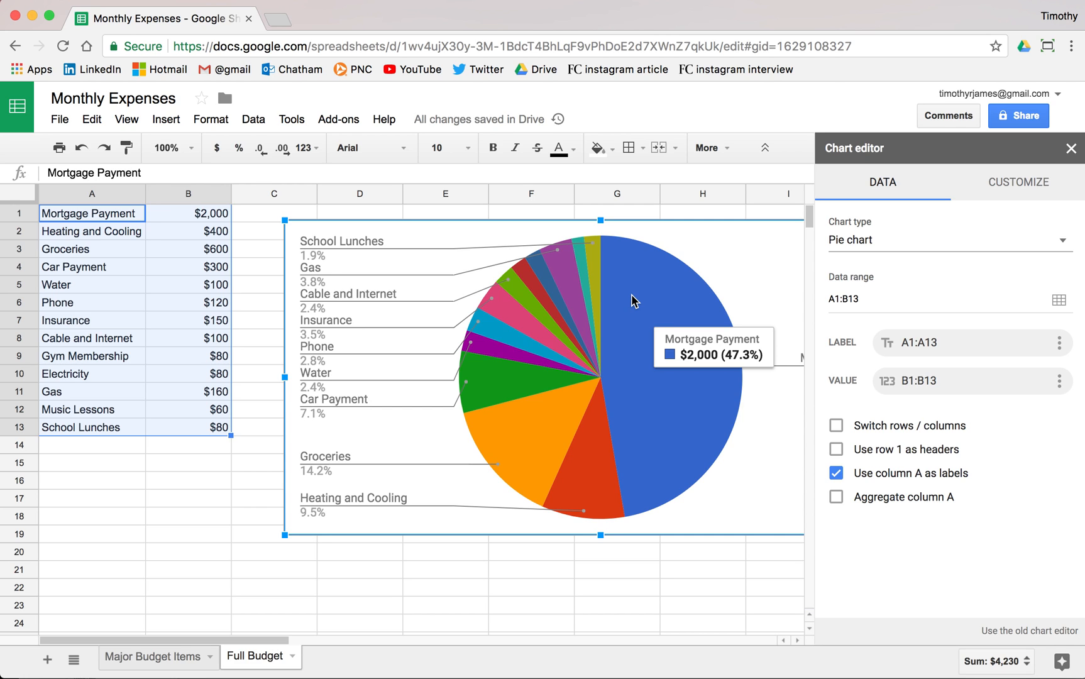
mouse_move(172, 656)
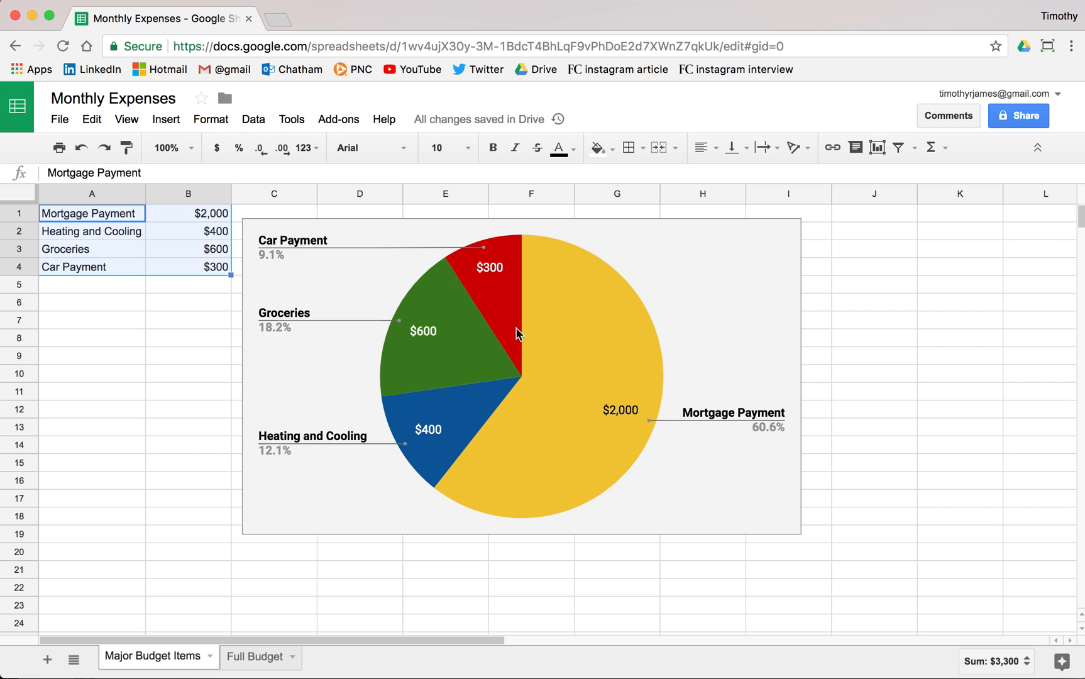
mouse_move(623, 301)
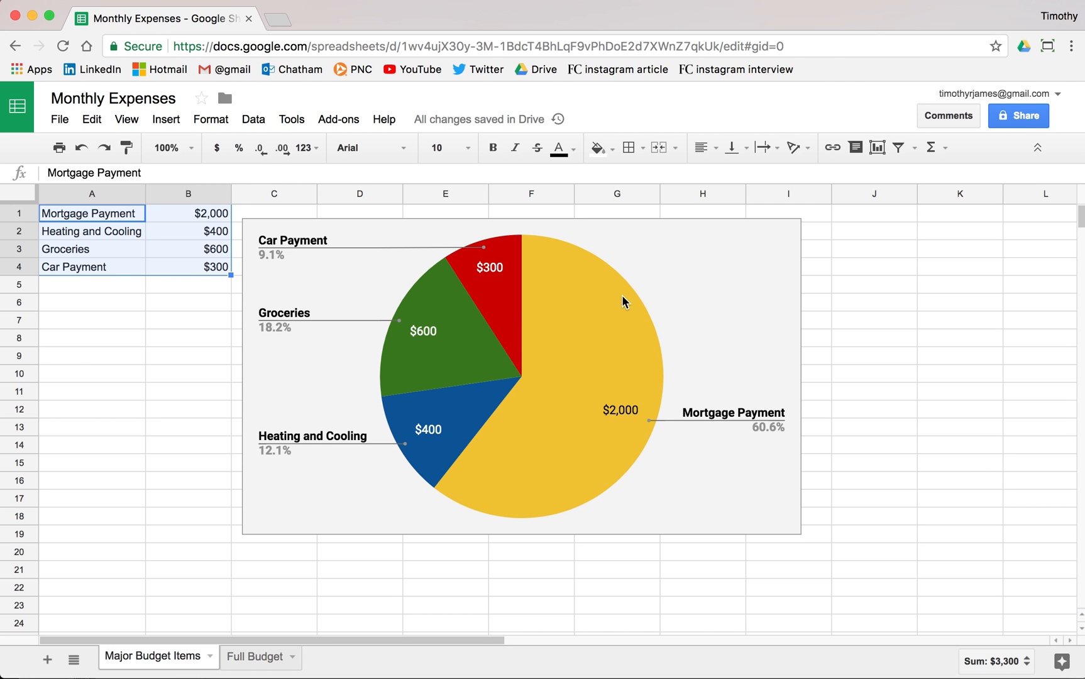
mouse_move(626, 290)
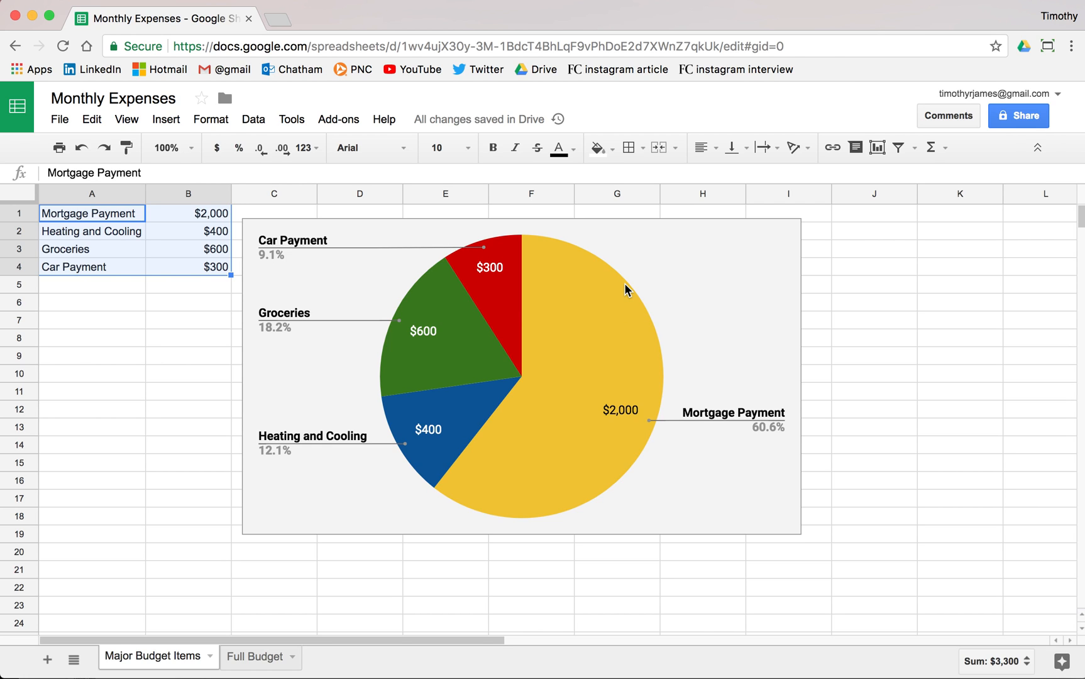
mouse_move(681, 285)
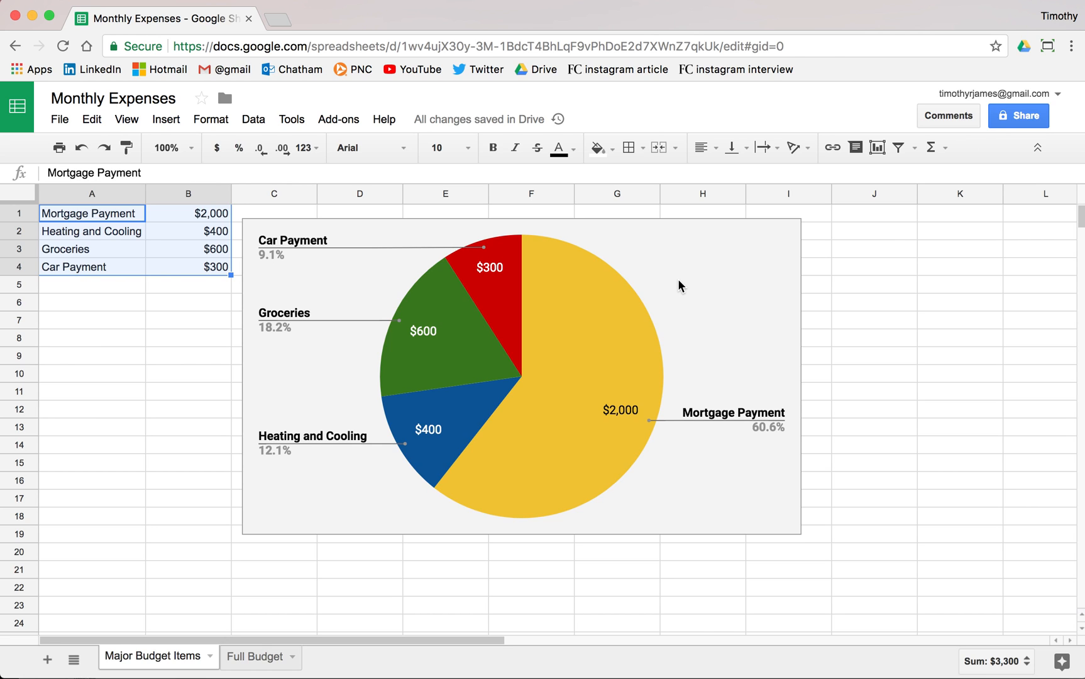
mouse_move(692, 281)
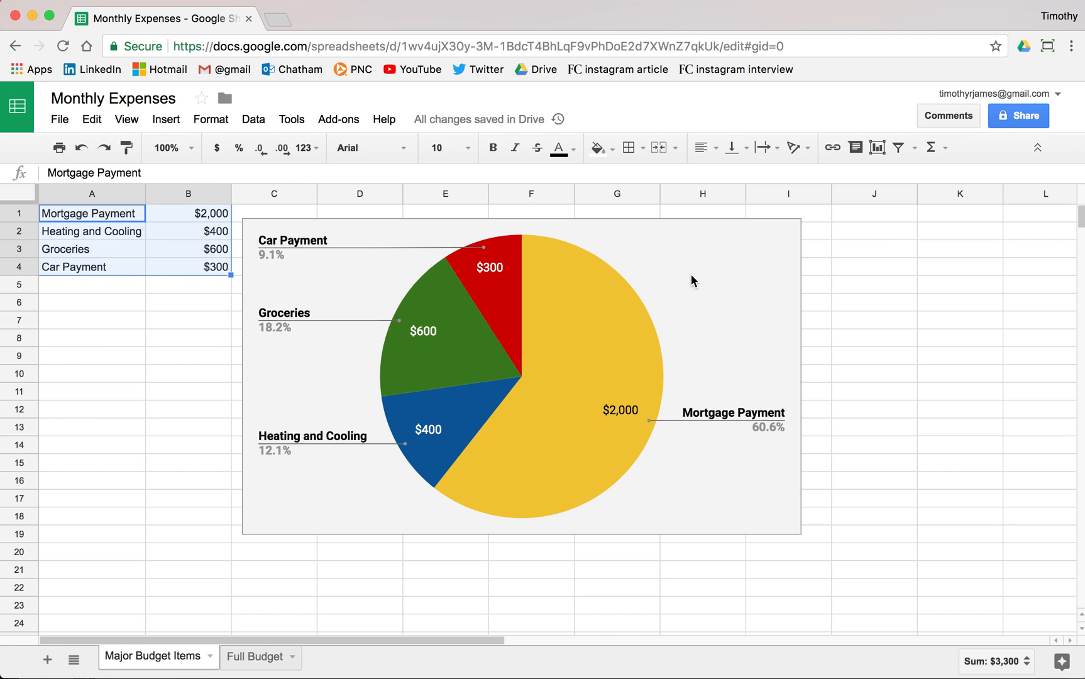